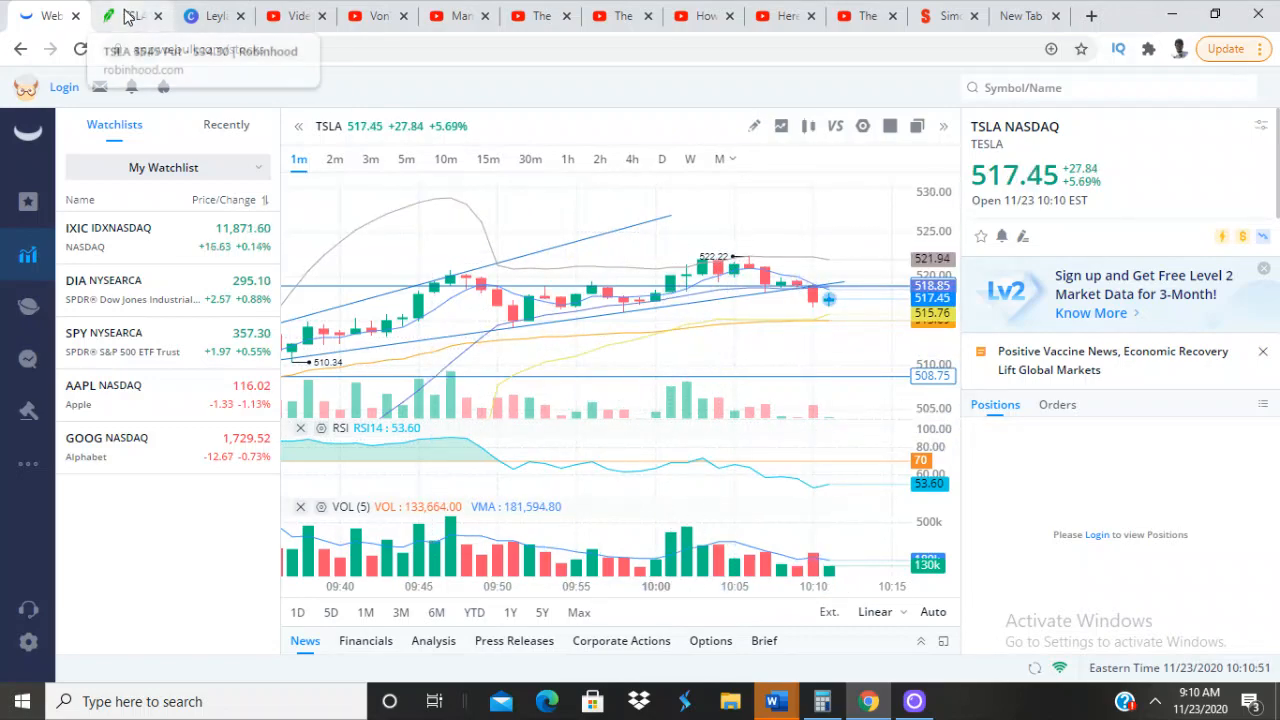
# Switch to the Robinhood TSLA option position showing $3,483 market value and +$78 return
pyautogui.click(130, 16)
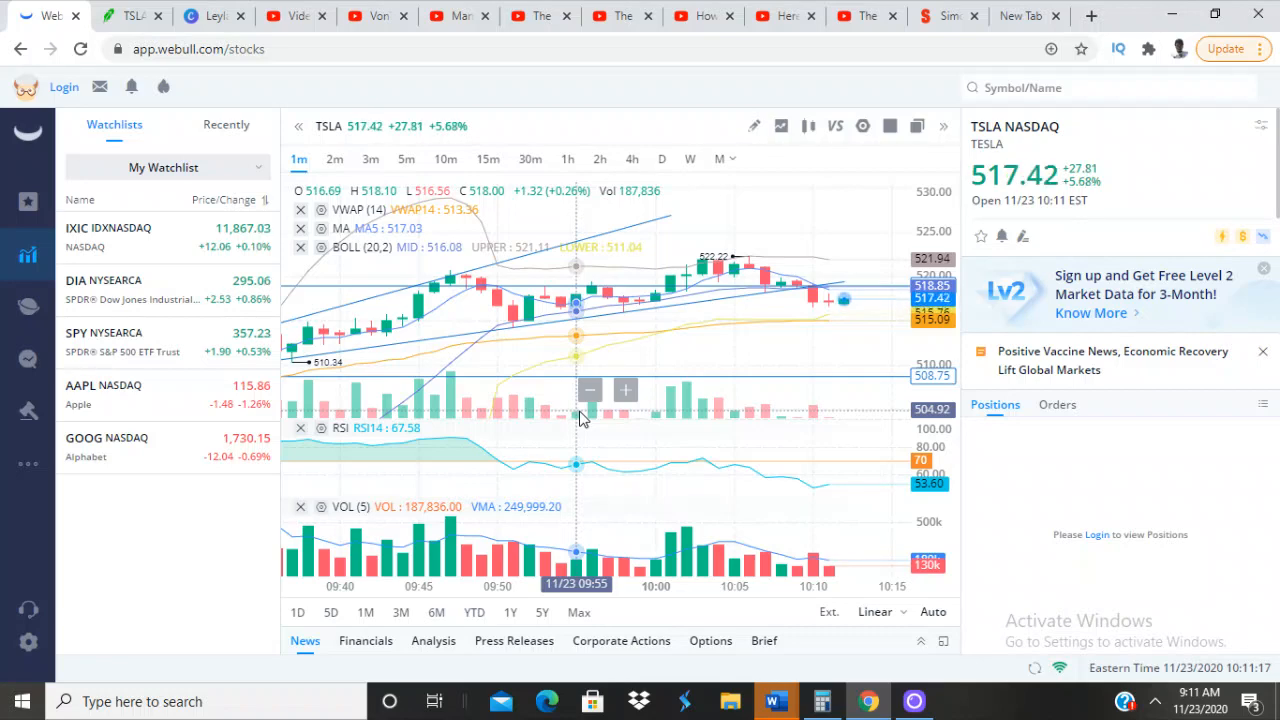
pyautogui.moveTo(816, 290)
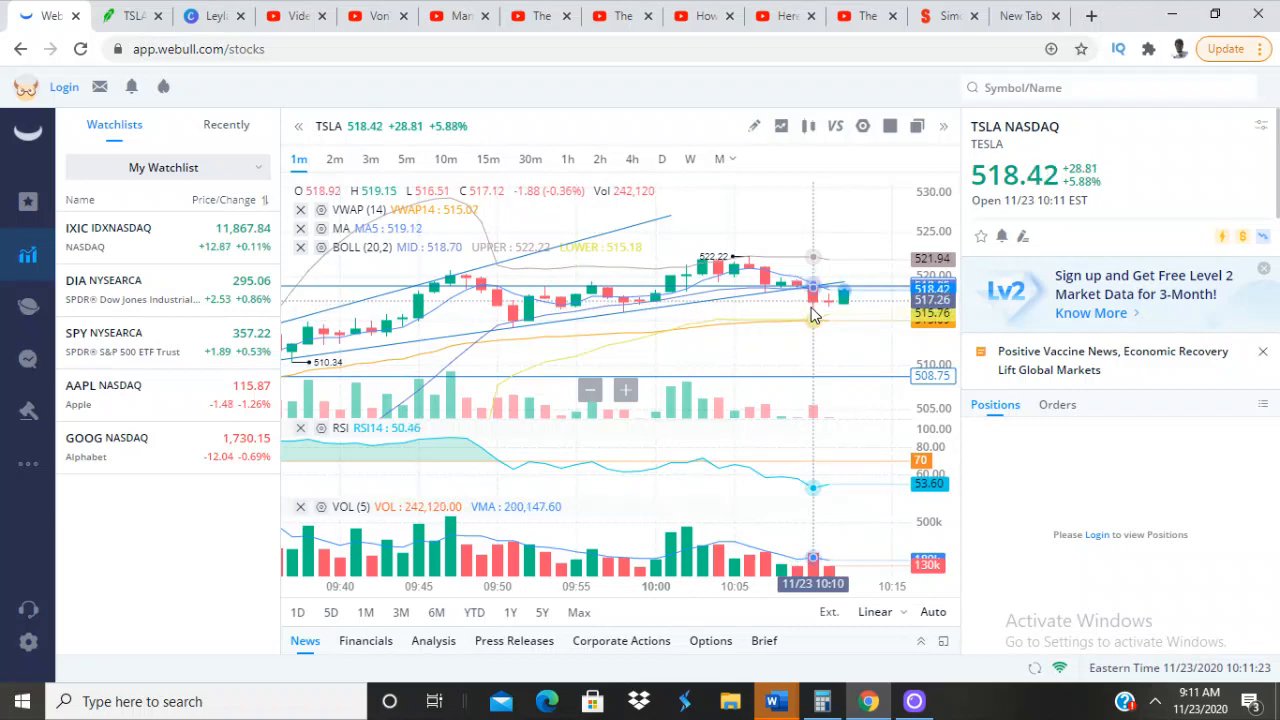
pyautogui.moveTo(780, 356)
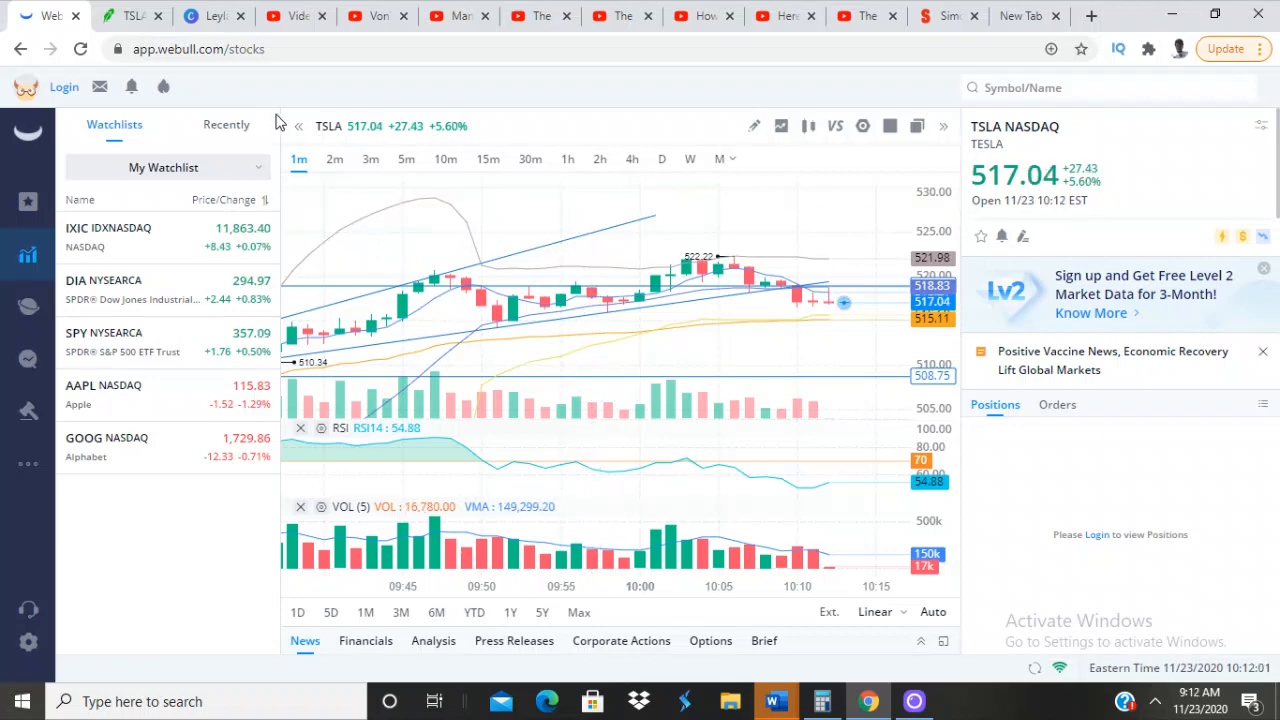
pyautogui.moveTo(120, 16)
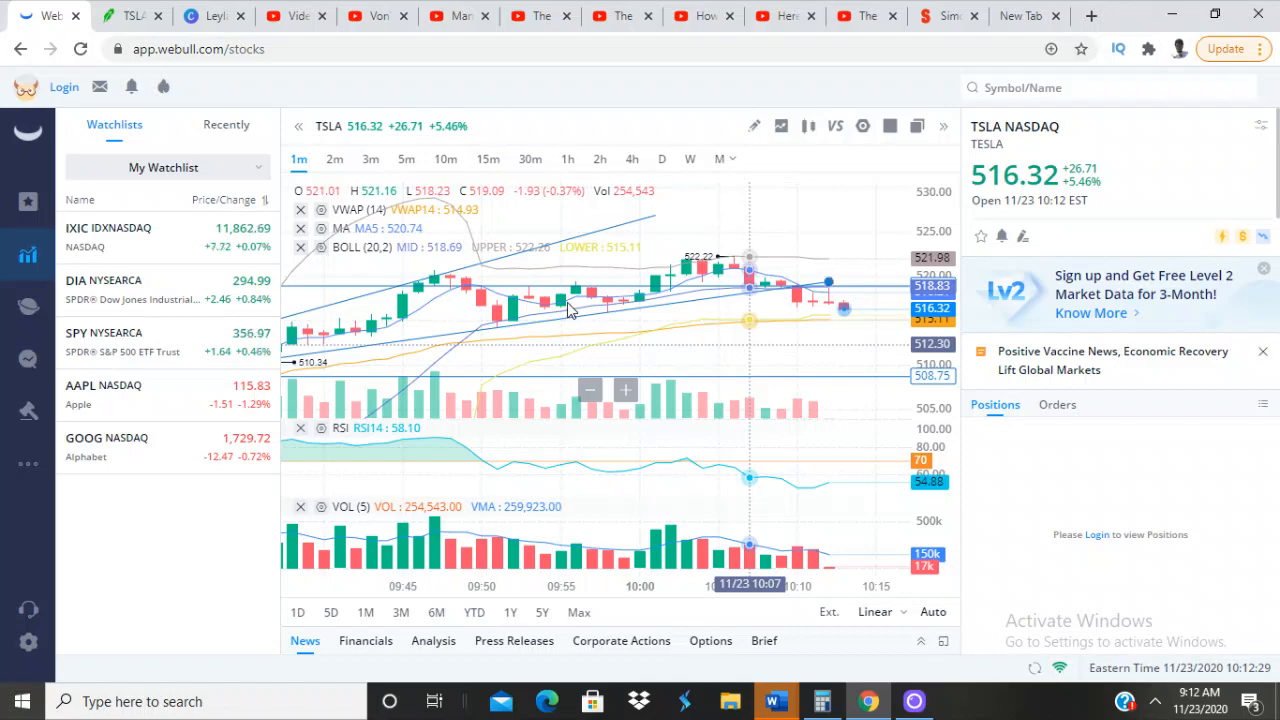
pyautogui.moveTo(660, 332)
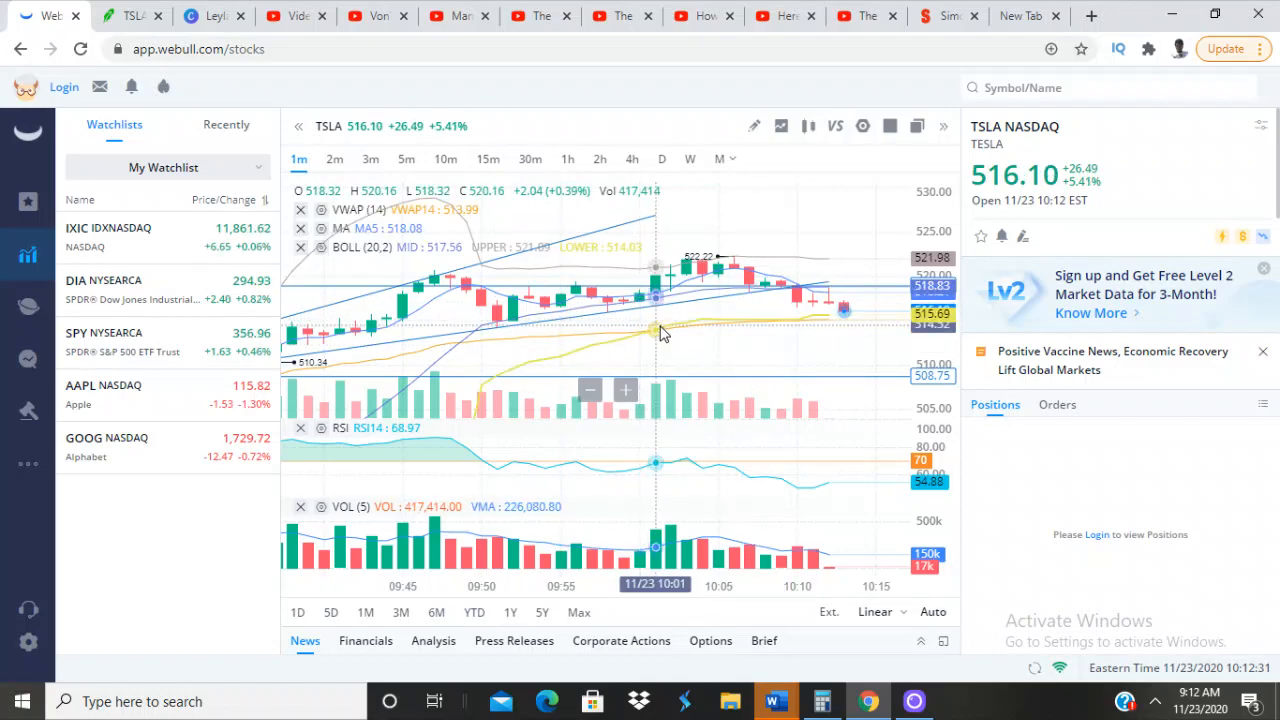
pyautogui.moveTo(700, 370)
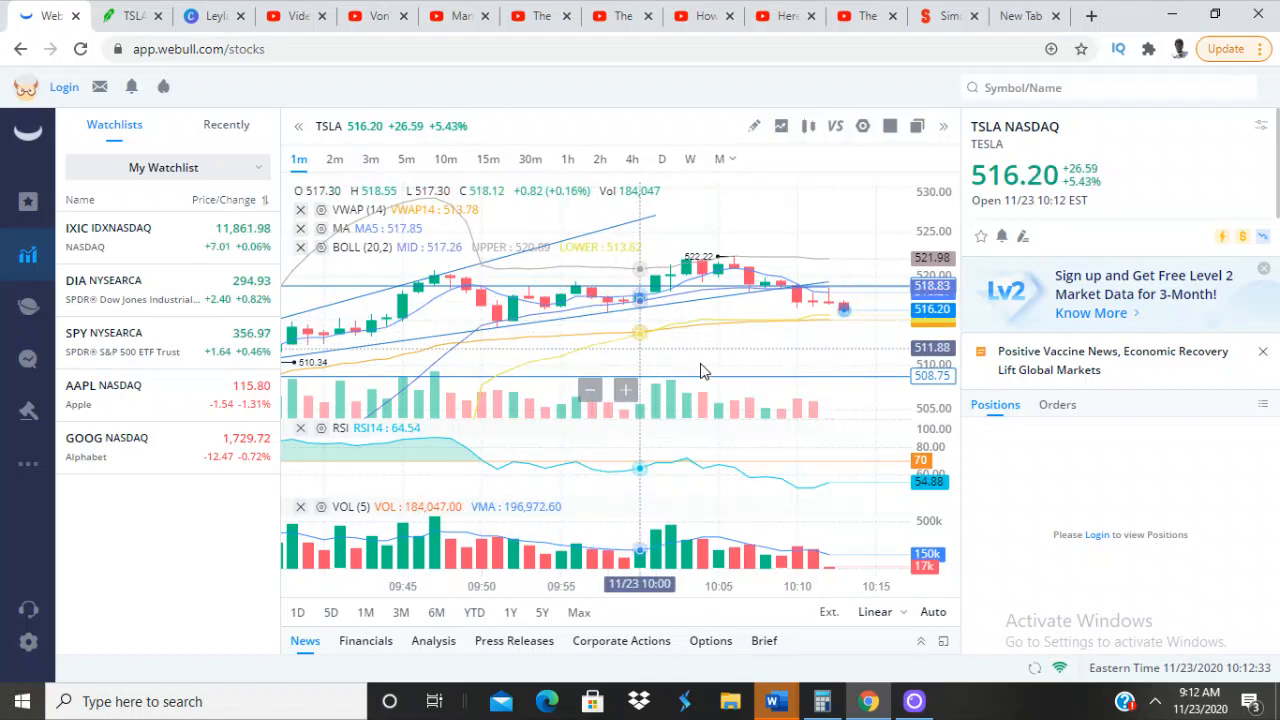
pyautogui.moveTo(810, 370)
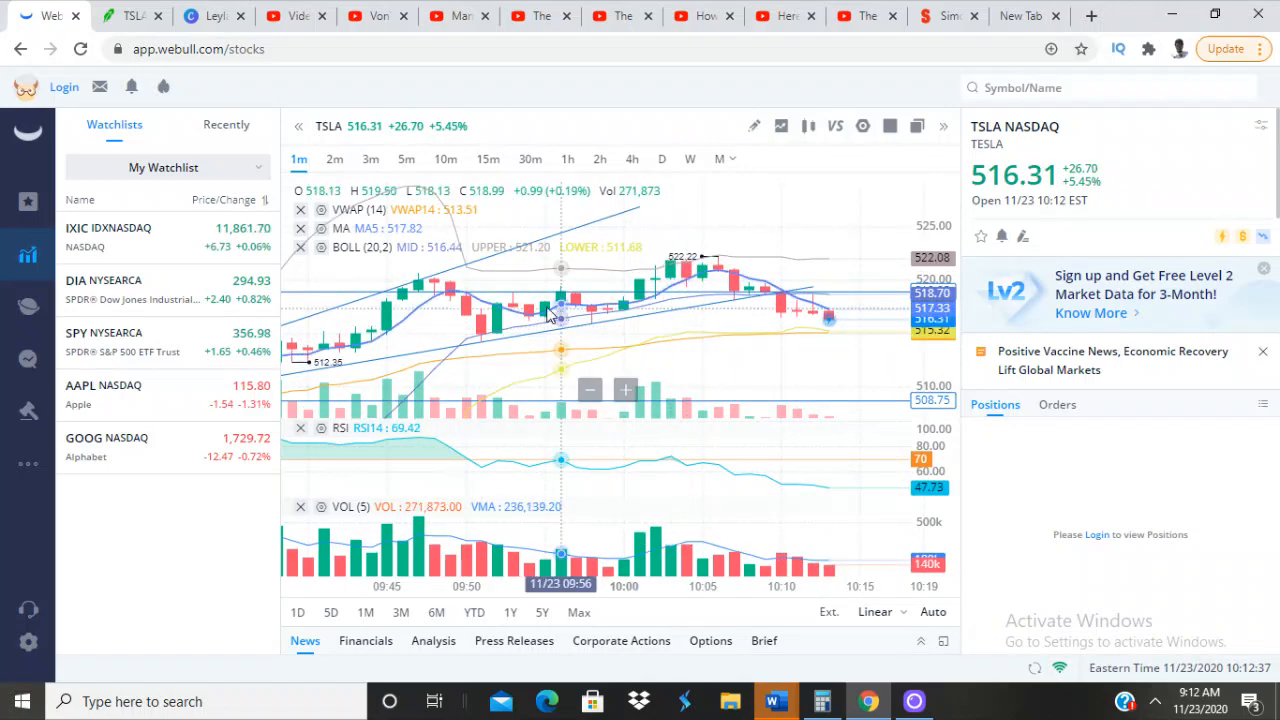
pyautogui.moveTo(436, 290)
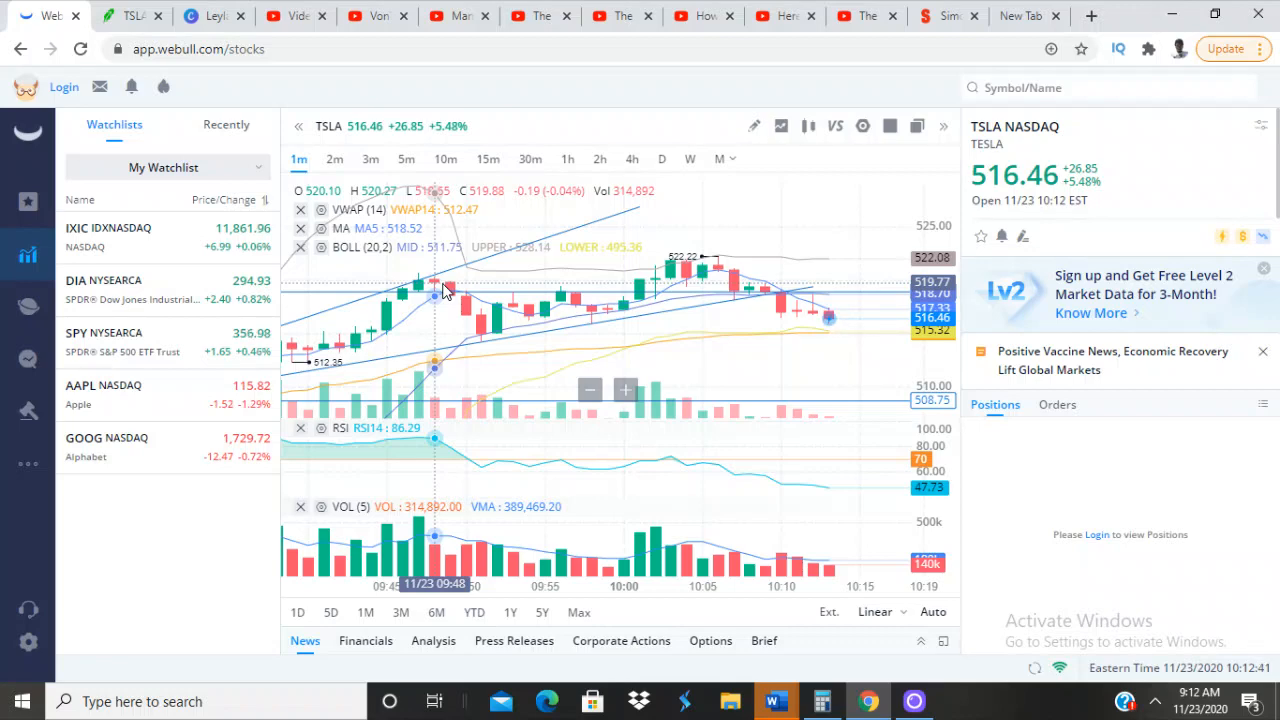
pyautogui.moveTo(656, 316)
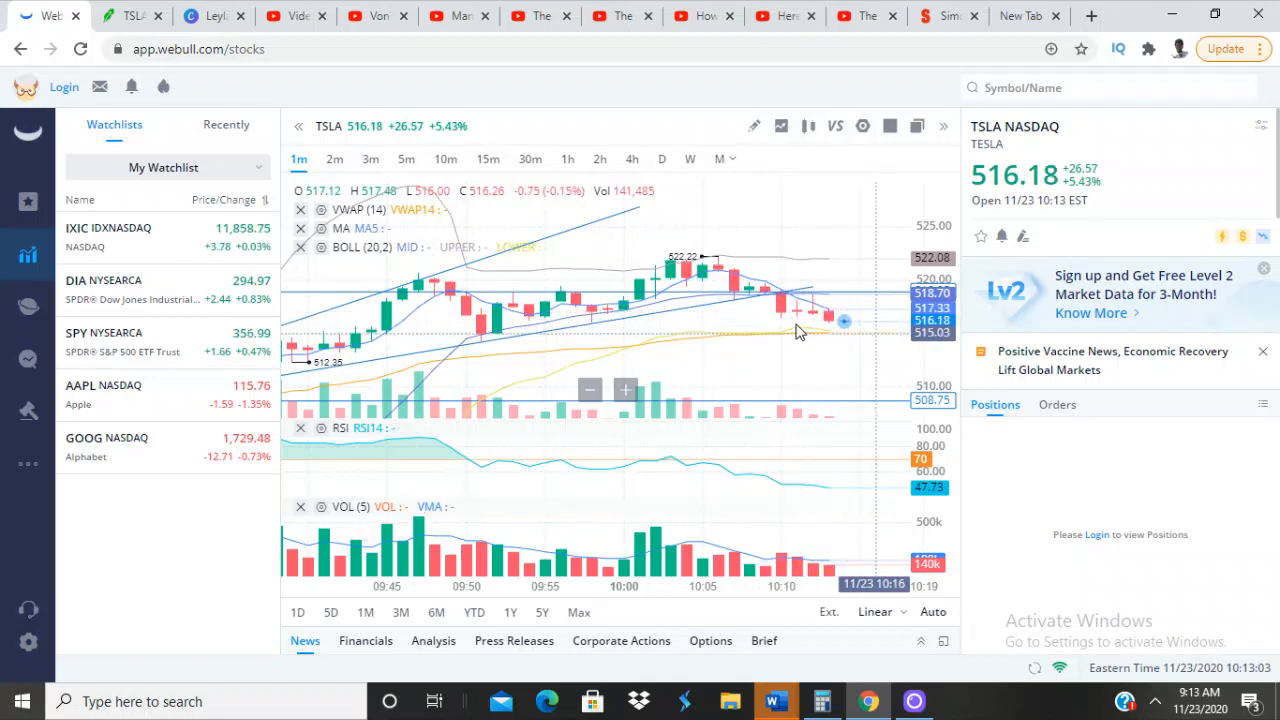
pyautogui.moveTo(750, 320)
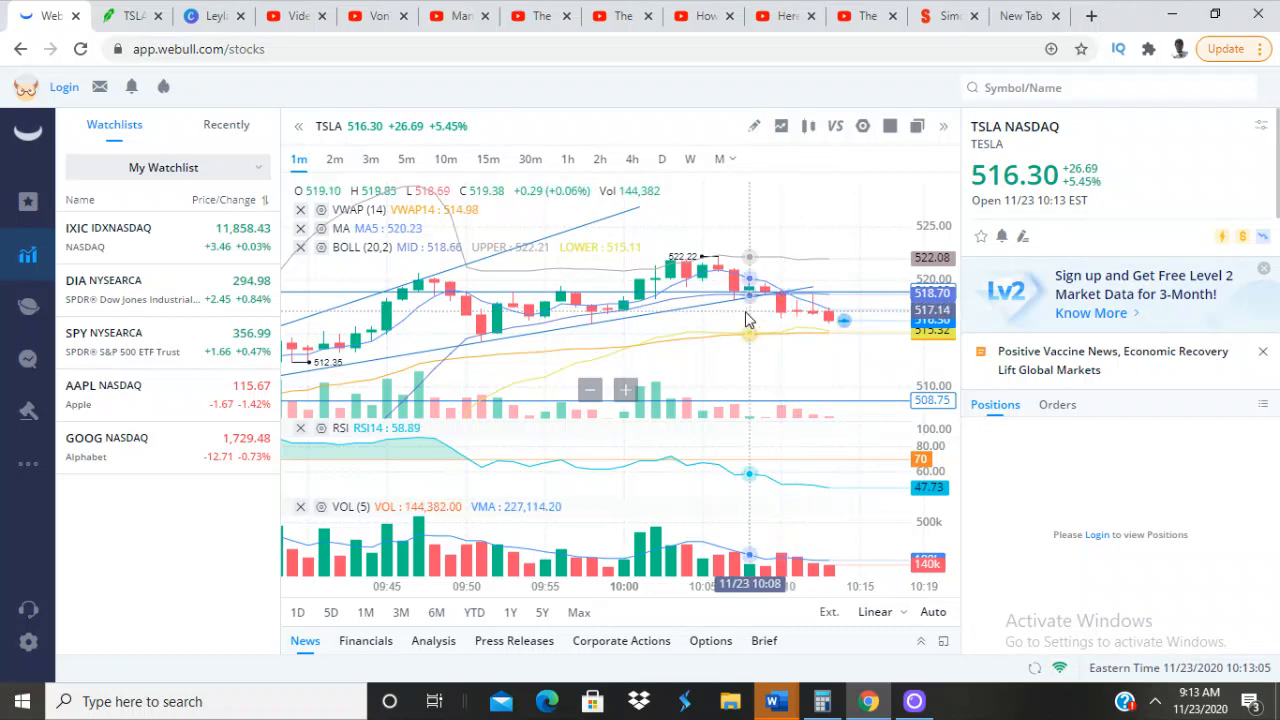
pyautogui.moveTo(828, 336)
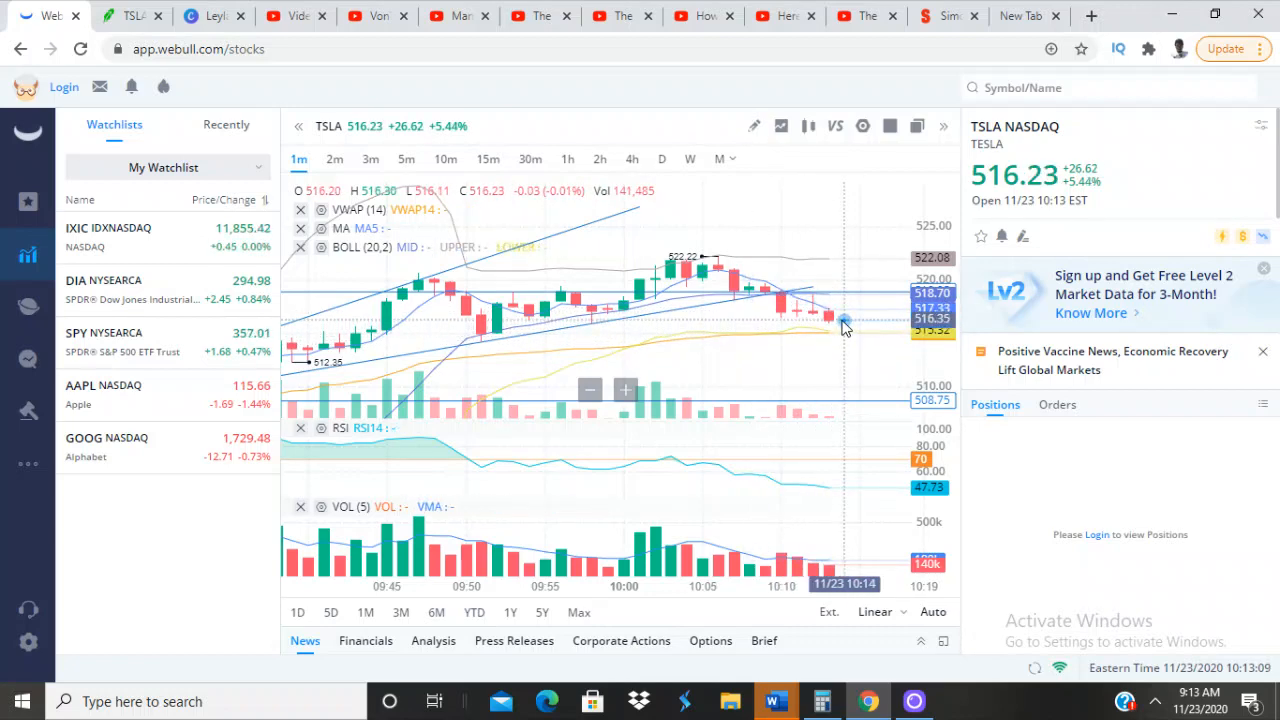
pyautogui.moveTo(844, 324)
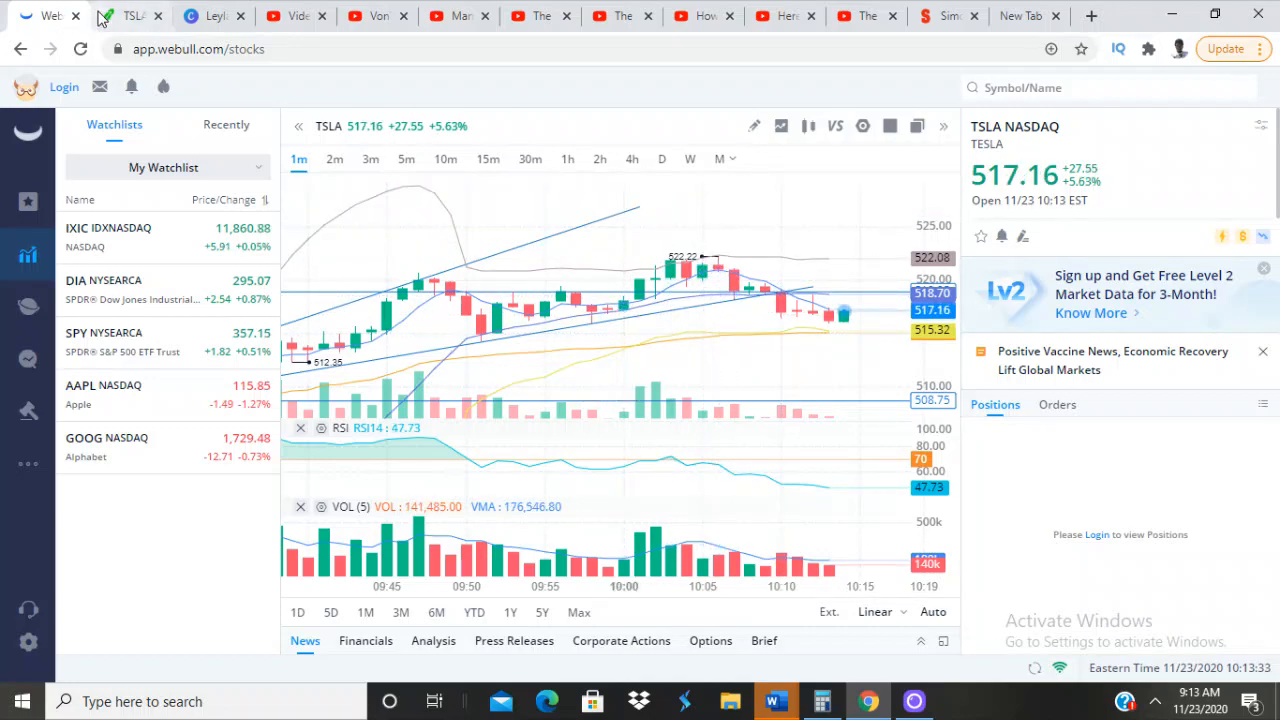
pyautogui.click(130, 16)
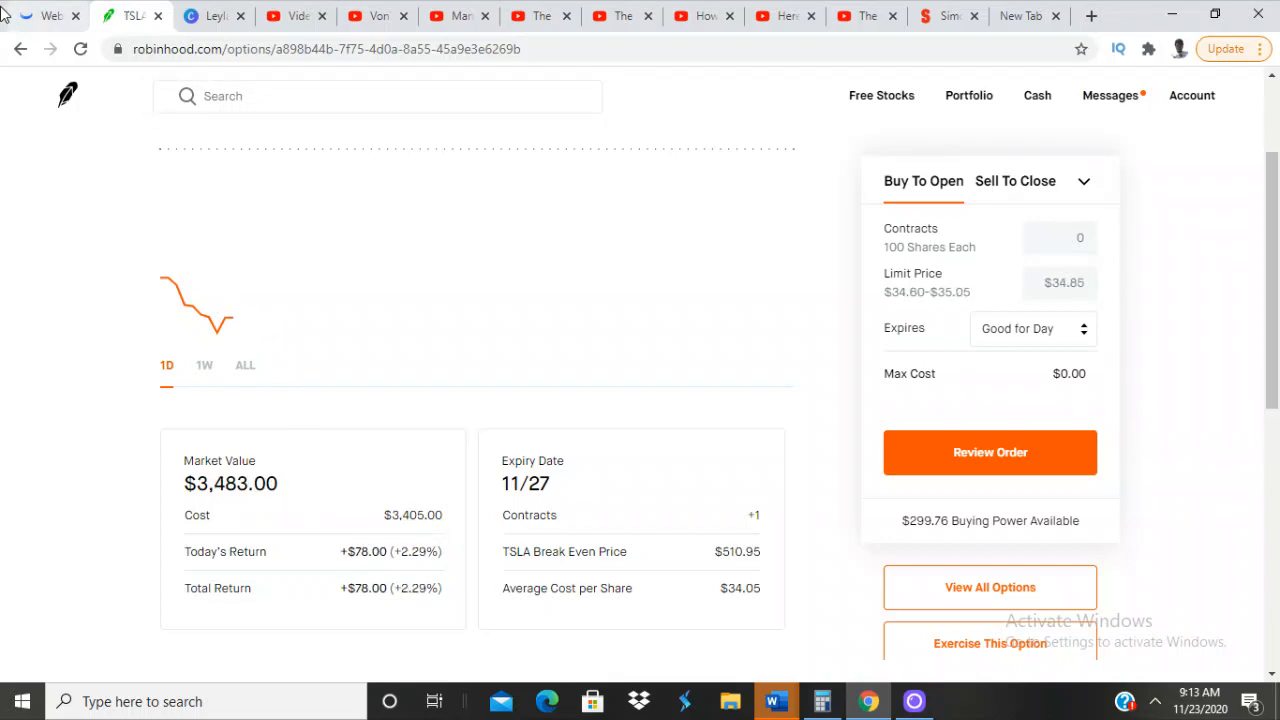
pyautogui.click(48, 16)
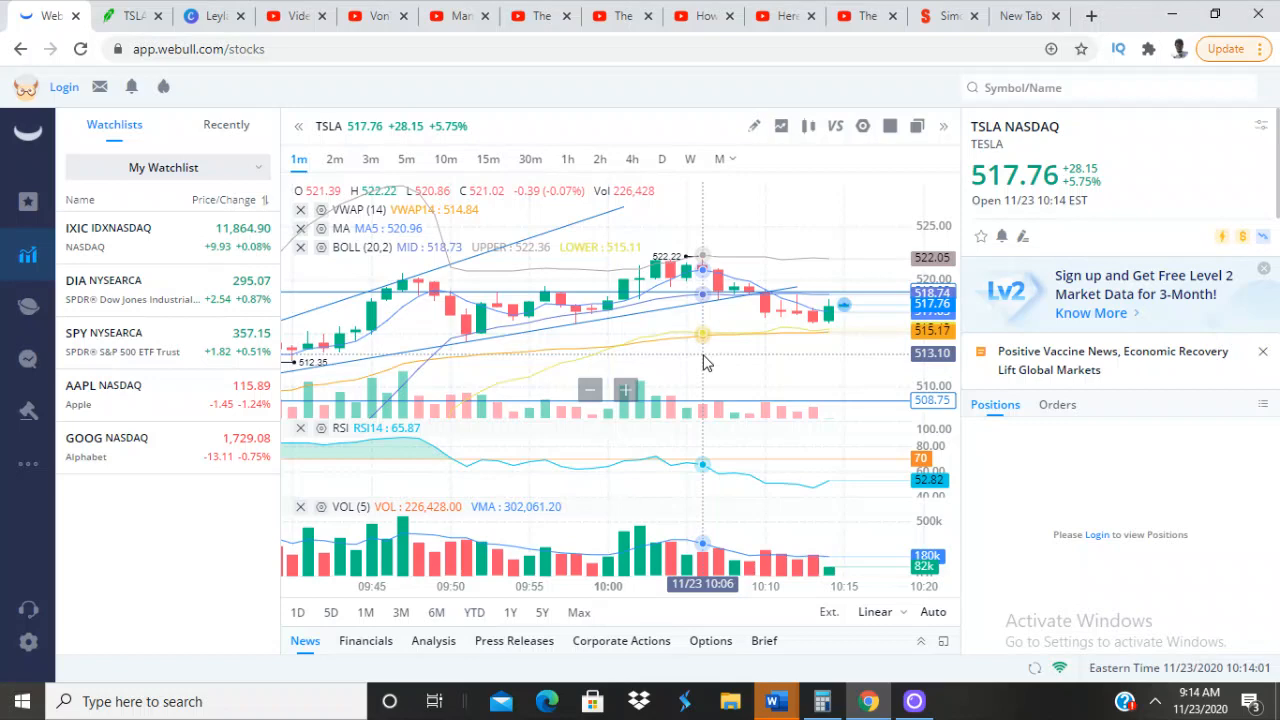
pyautogui.moveTo(748, 354)
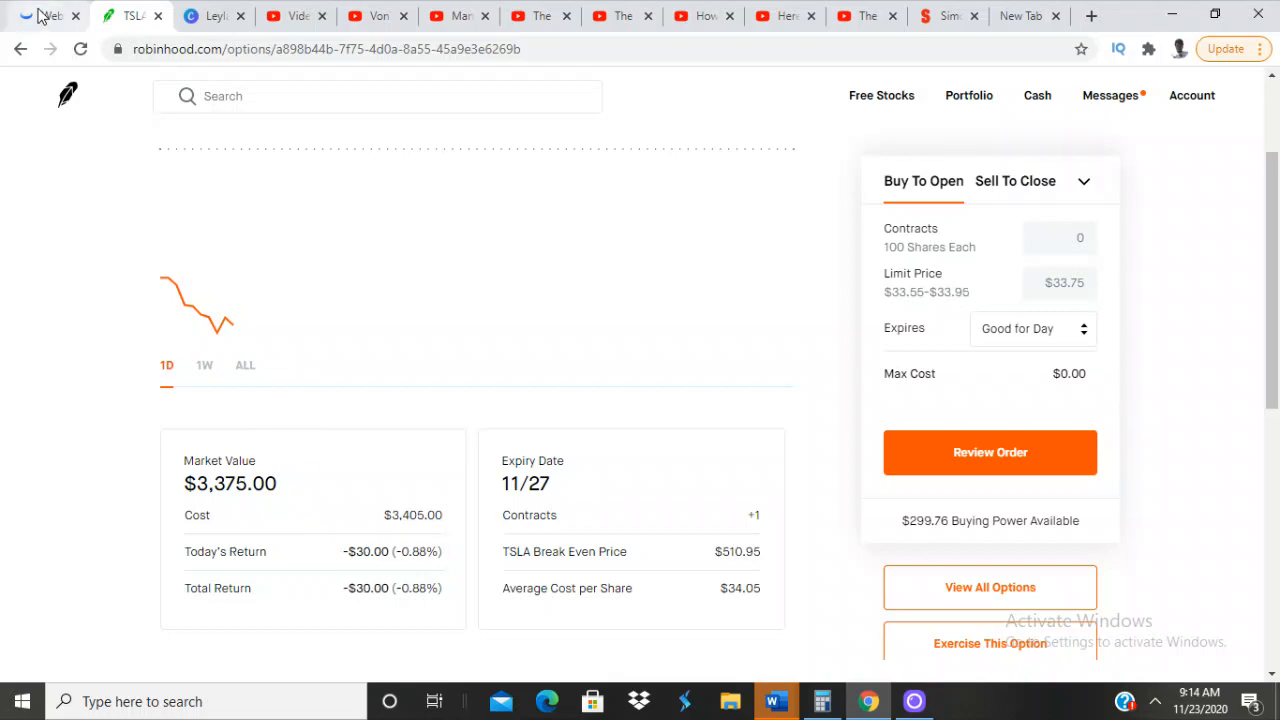
pyautogui.click(46, 16)
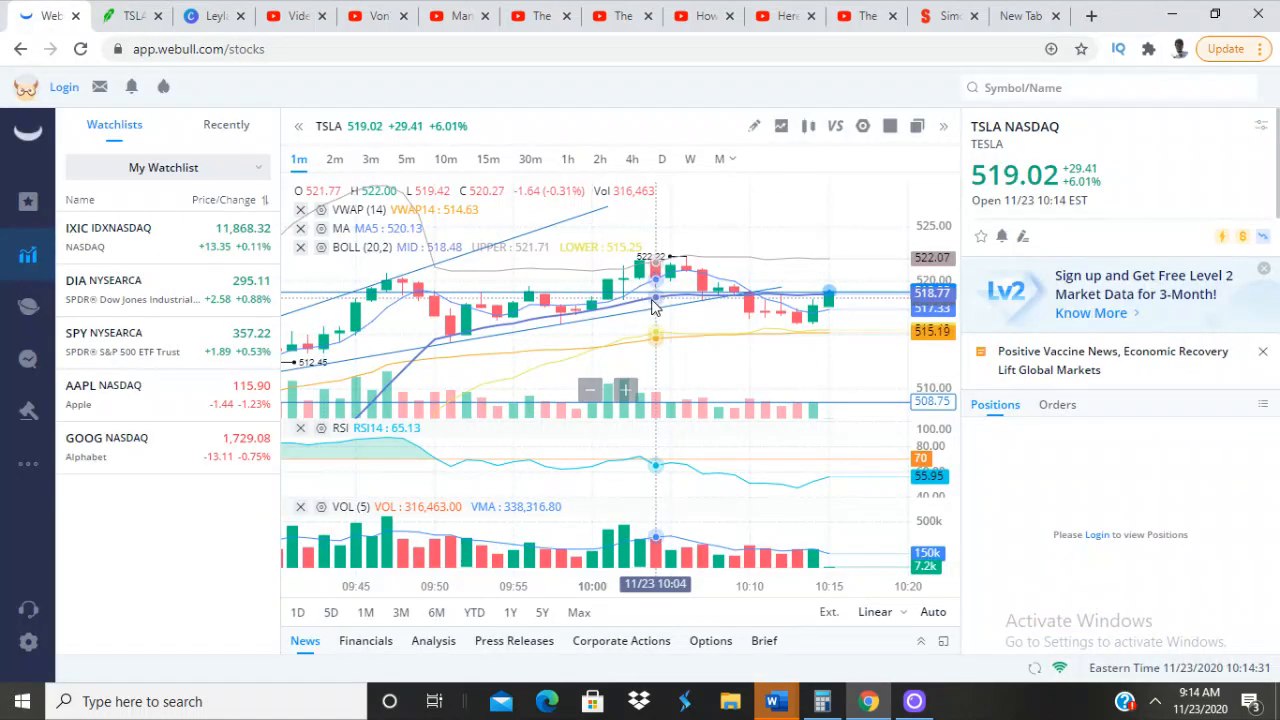
pyautogui.moveTo(796, 288)
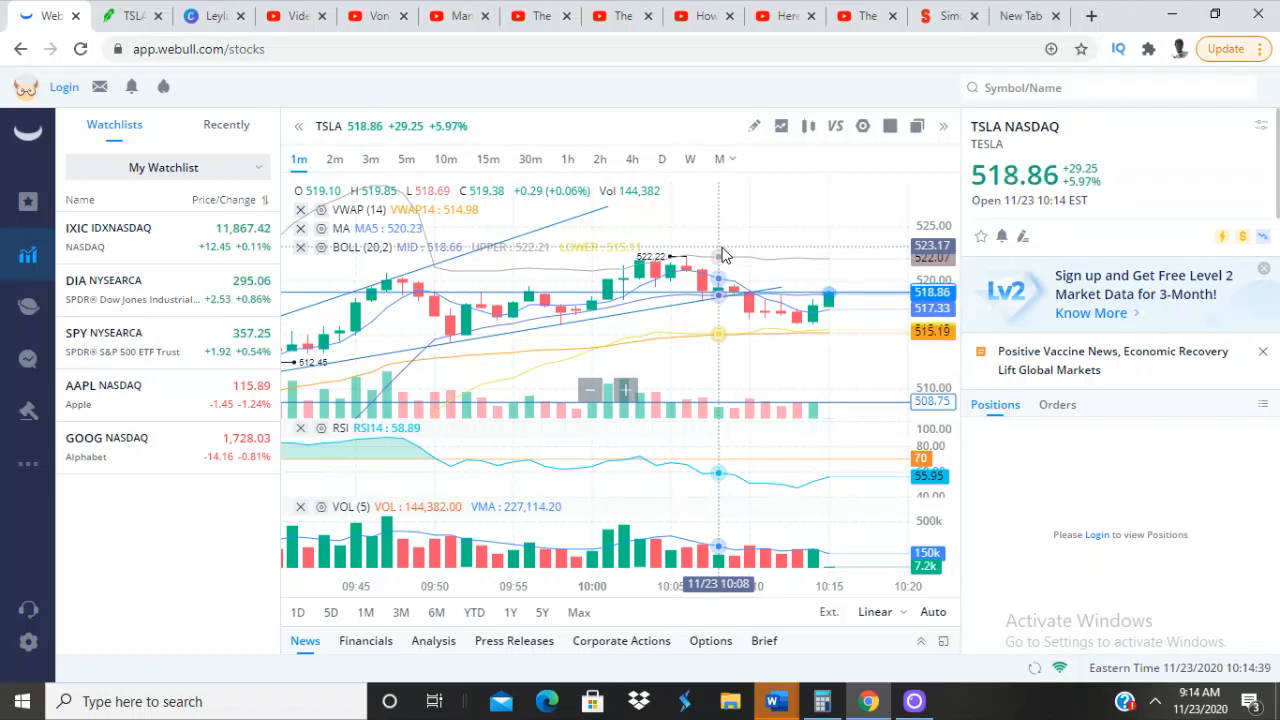
pyautogui.moveTo(844, 290)
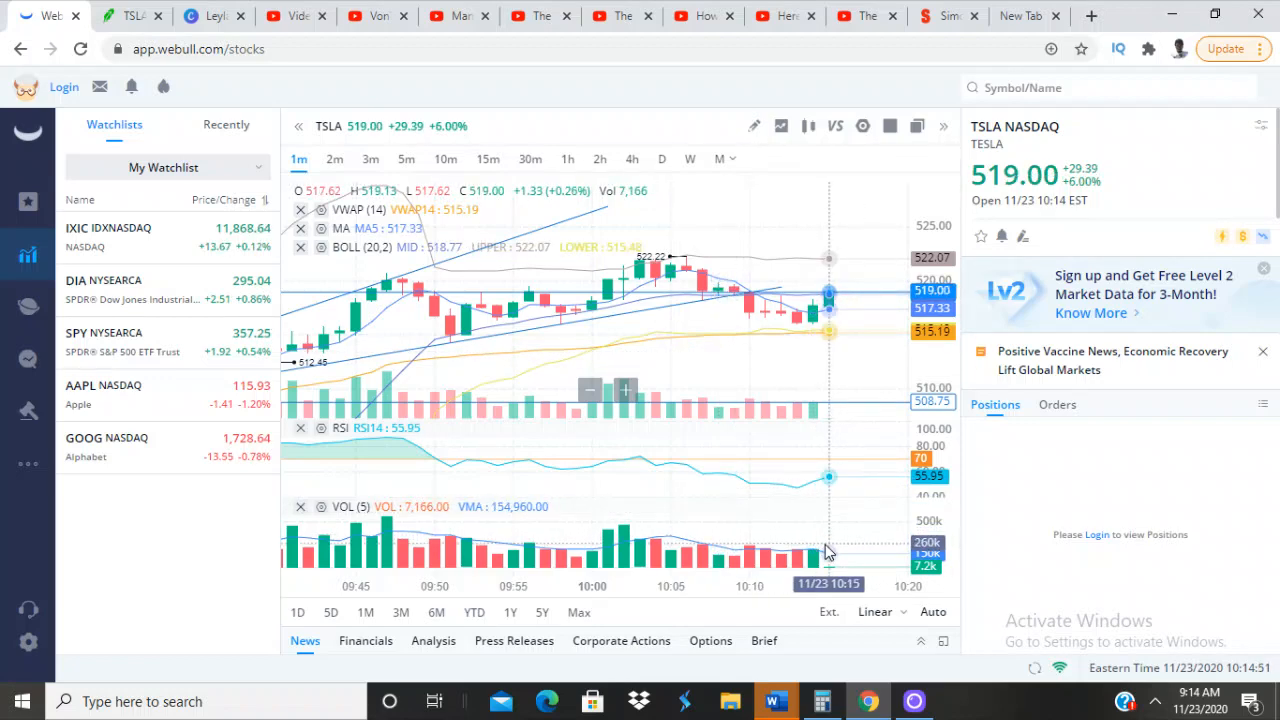
pyautogui.moveTo(690, 240)
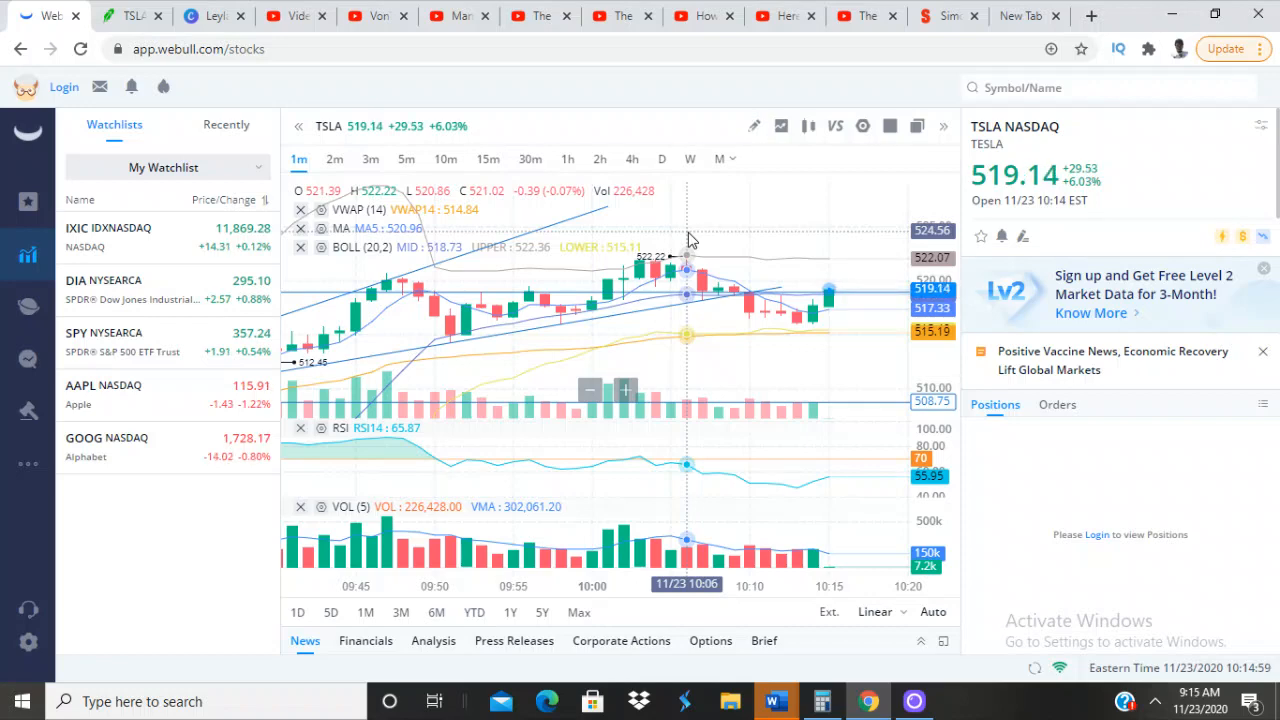
pyautogui.moveTo(776, 280)
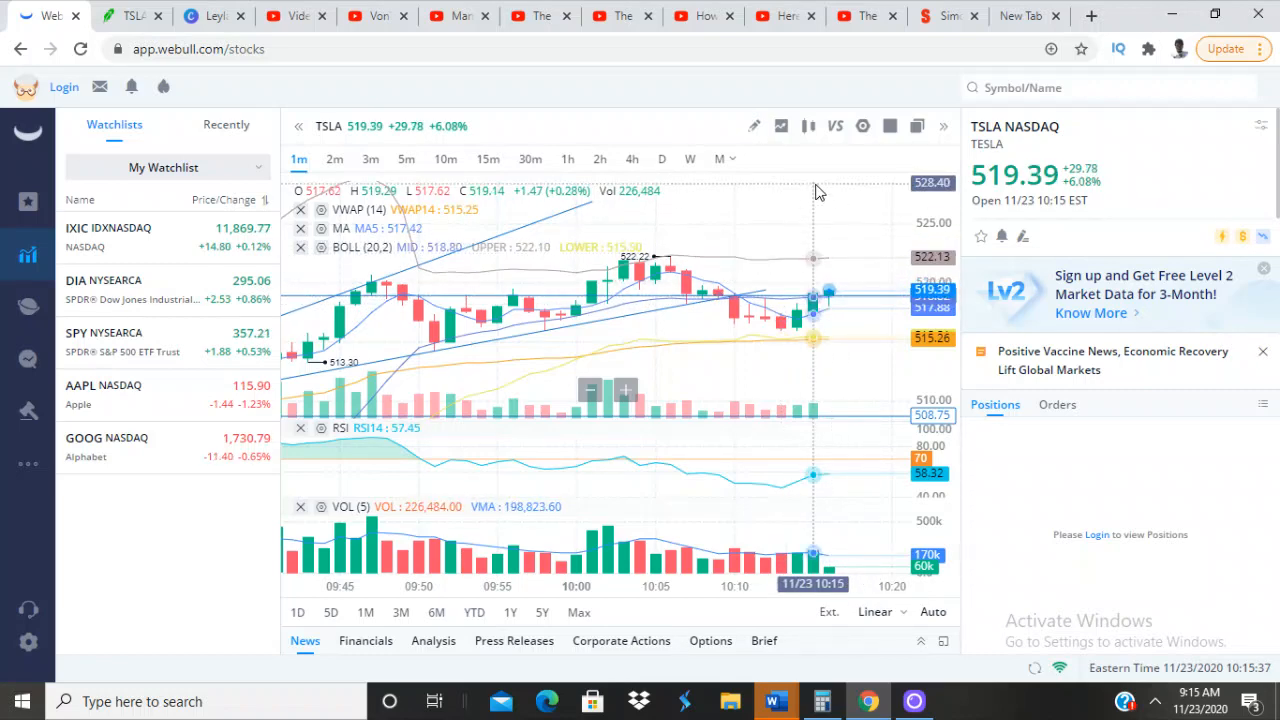
pyautogui.moveTo(858, 204)
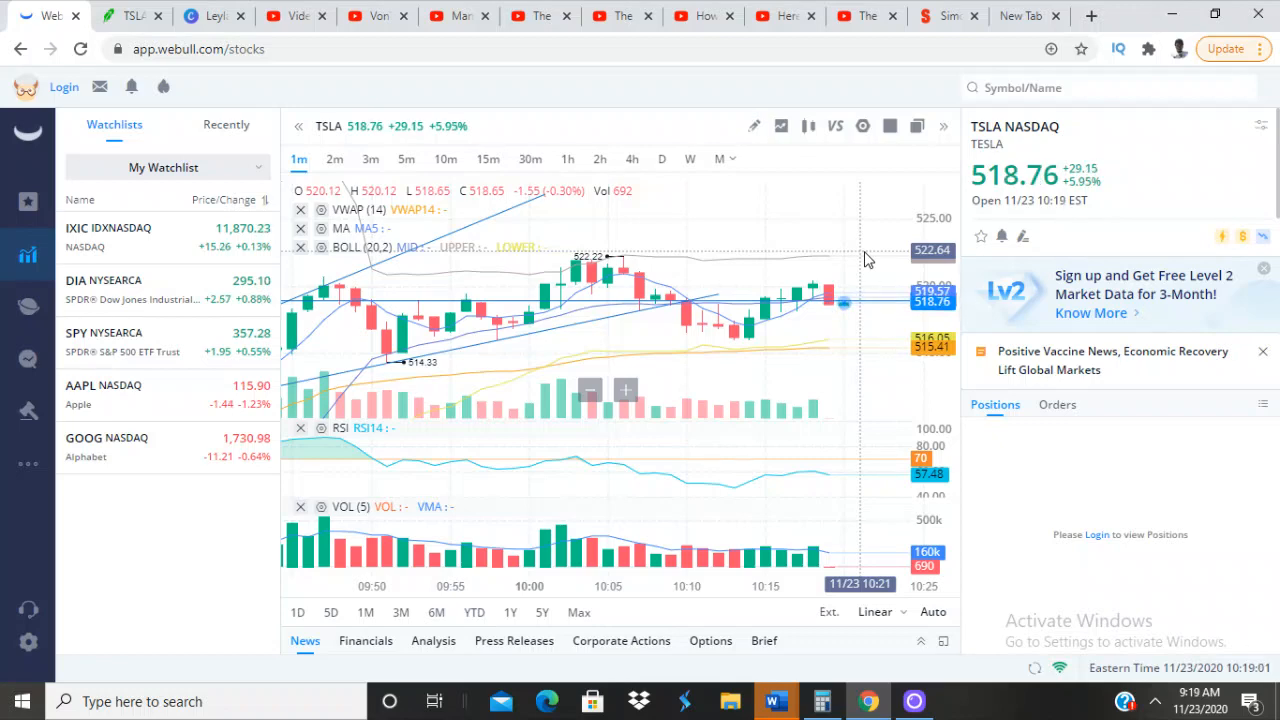
# Switch to the Robinhood TSLA position and scroll to its $3,325 market value and $80 loss
pyautogui.click(132, 16)
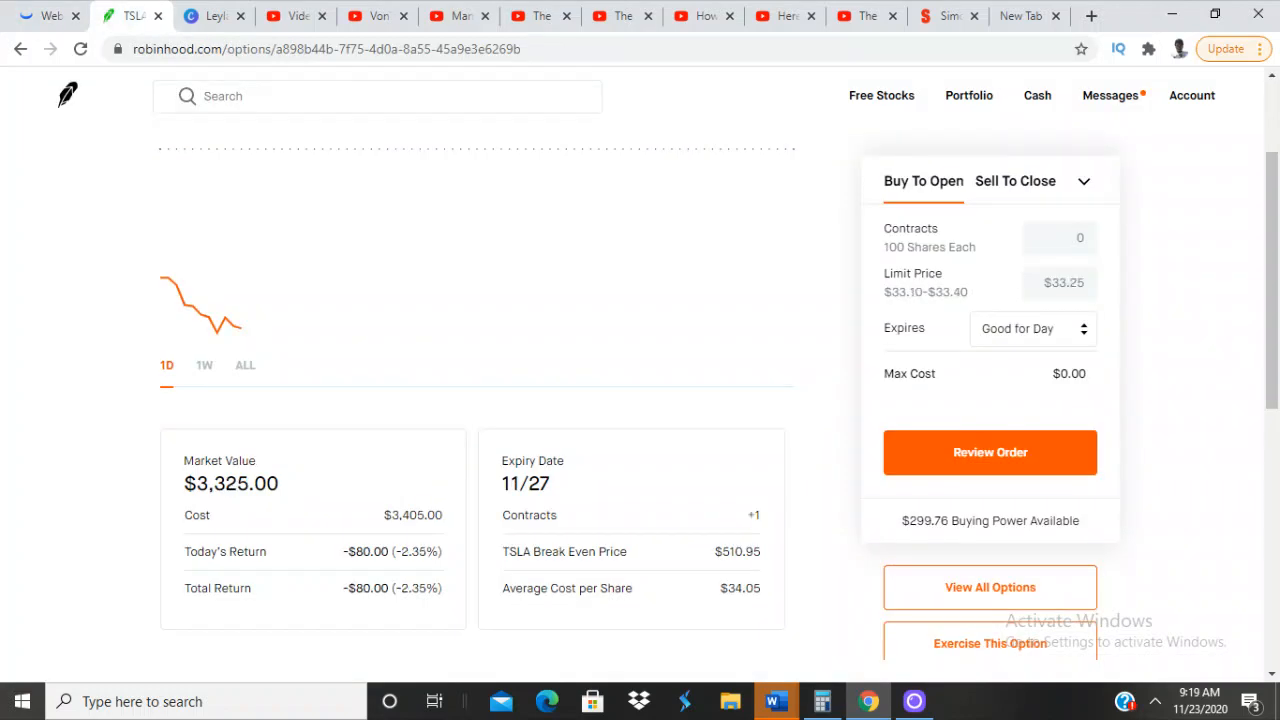
pyautogui.scroll(-3)
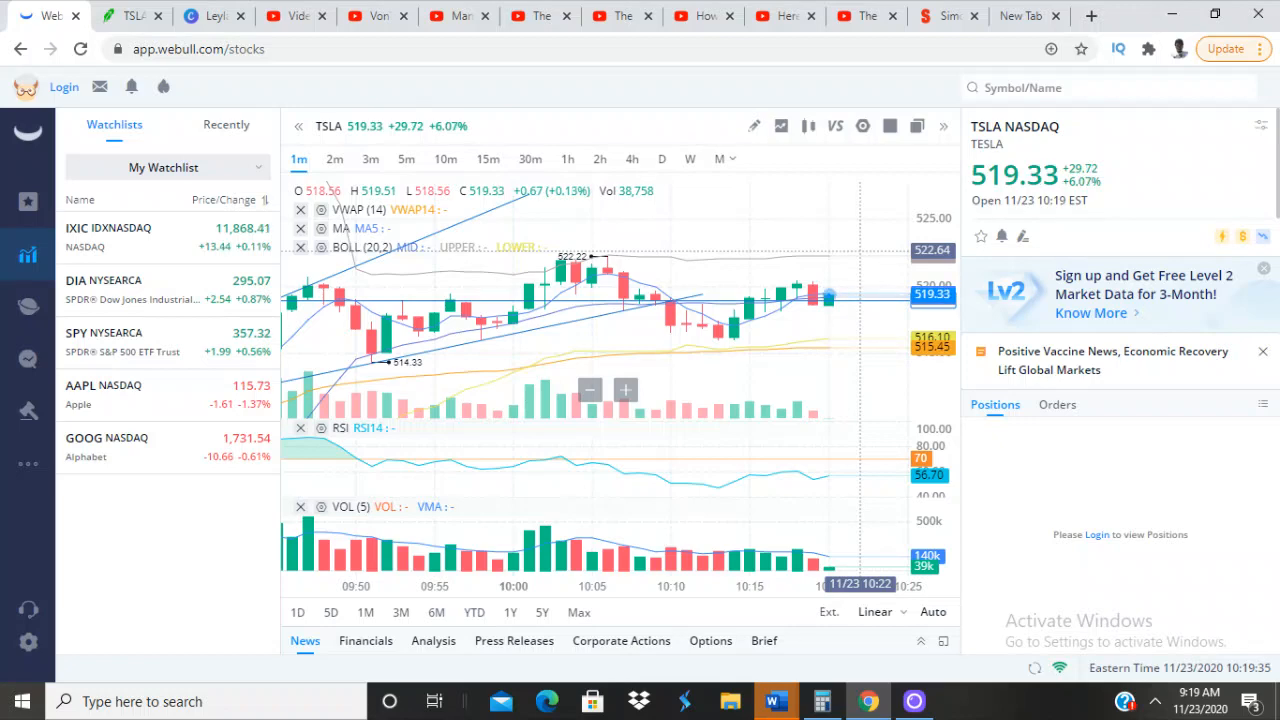
pyautogui.moveTo(878, 378)
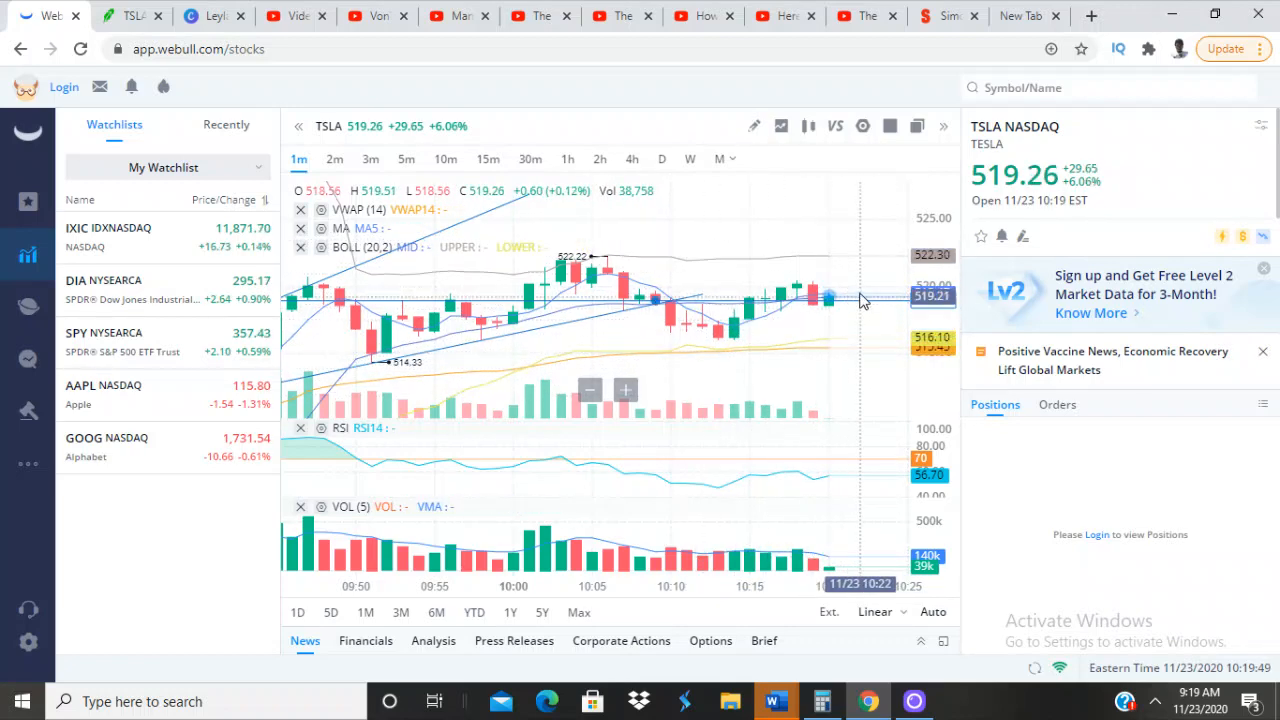
pyautogui.moveTo(828, 368)
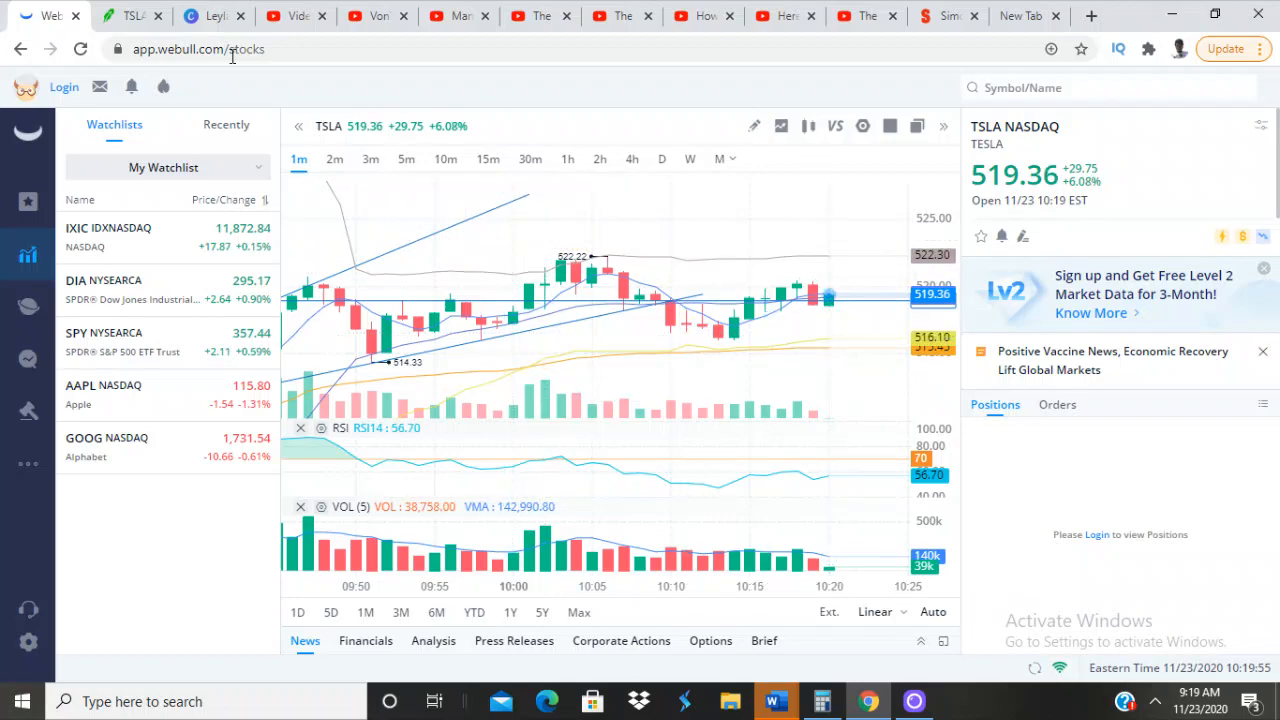
# Return to the Robinhood TSLA position showing $3,335 value against $3,405 cost, down $70
pyautogui.click(130, 16)
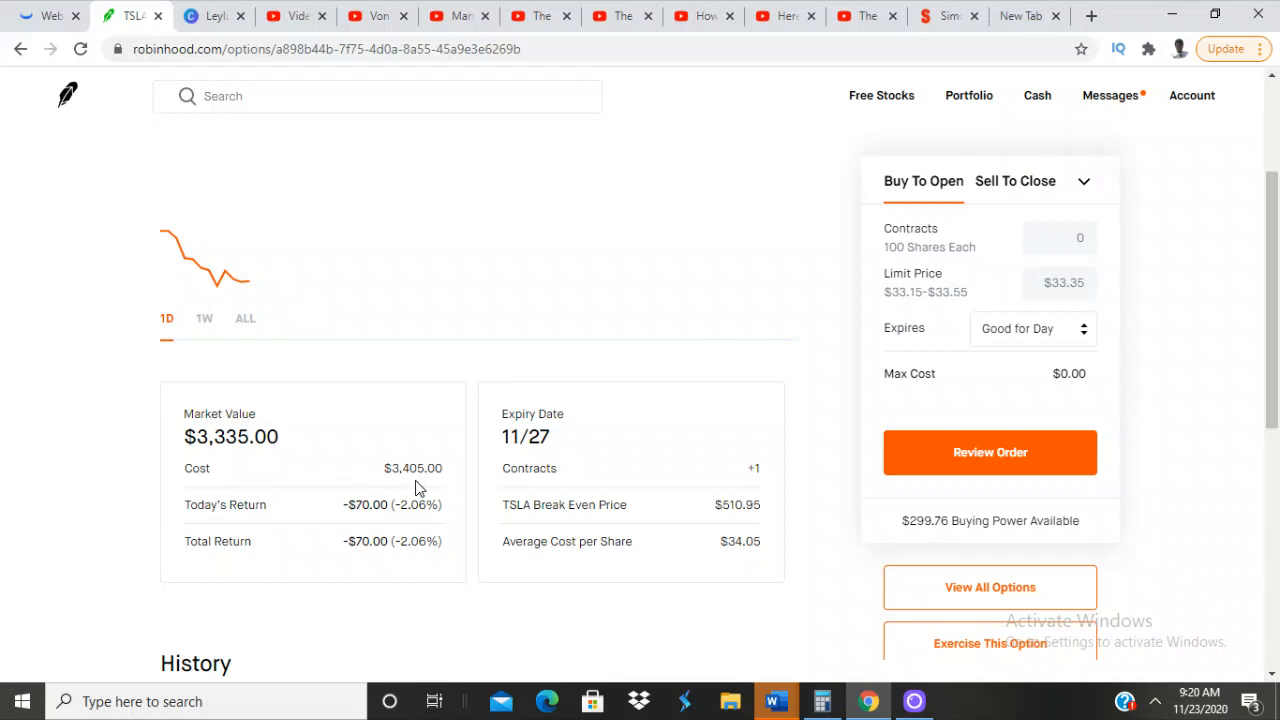
pyautogui.moveTo(404, 458)
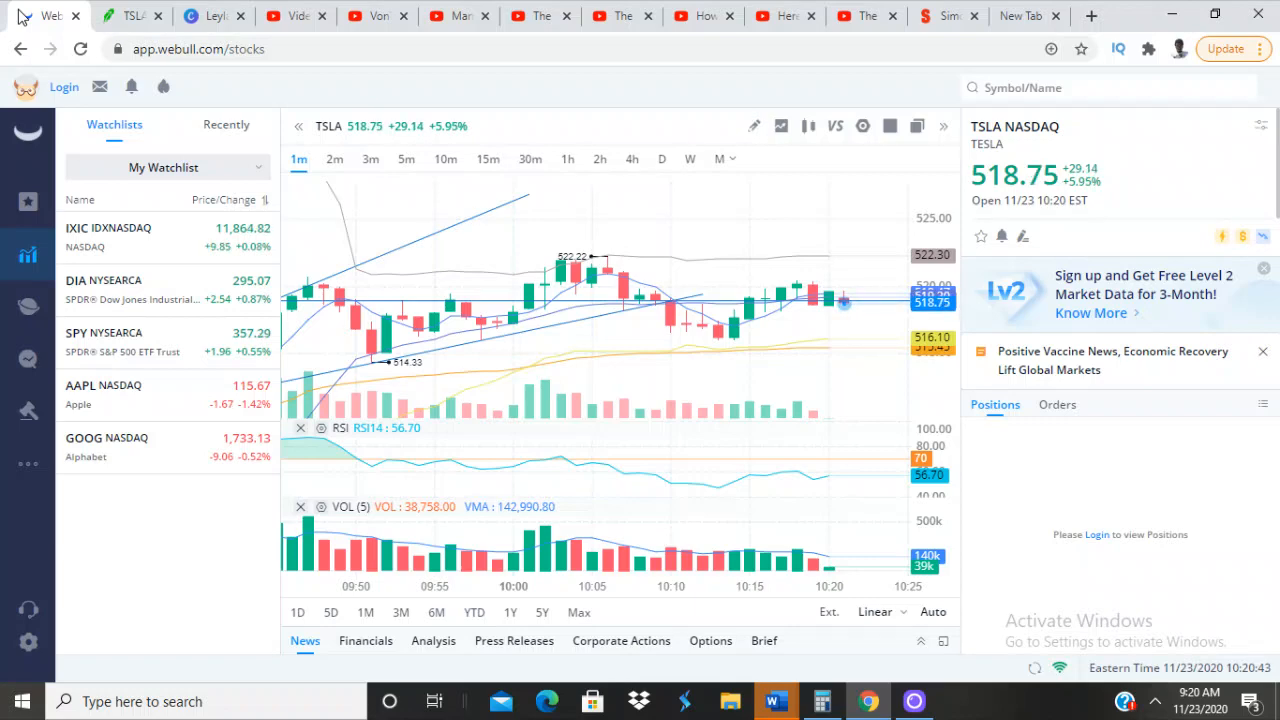
pyautogui.moveTo(766, 276)
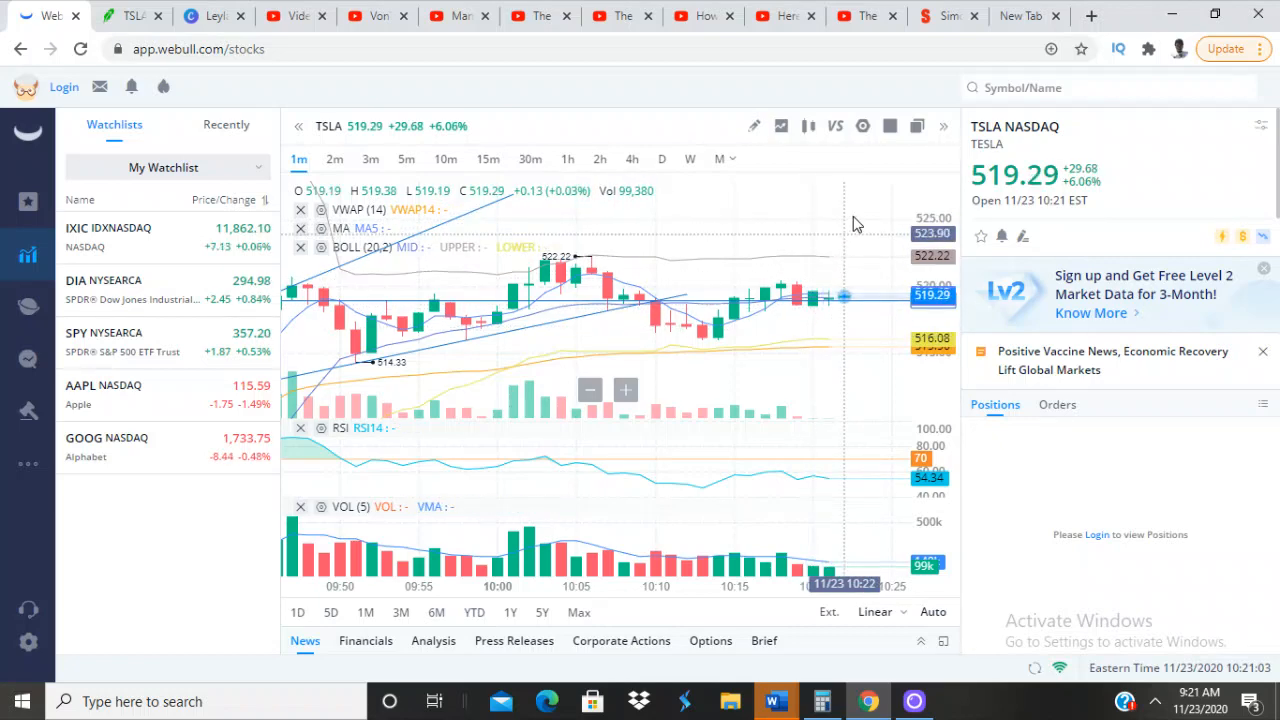
pyautogui.moveTo(750, 240)
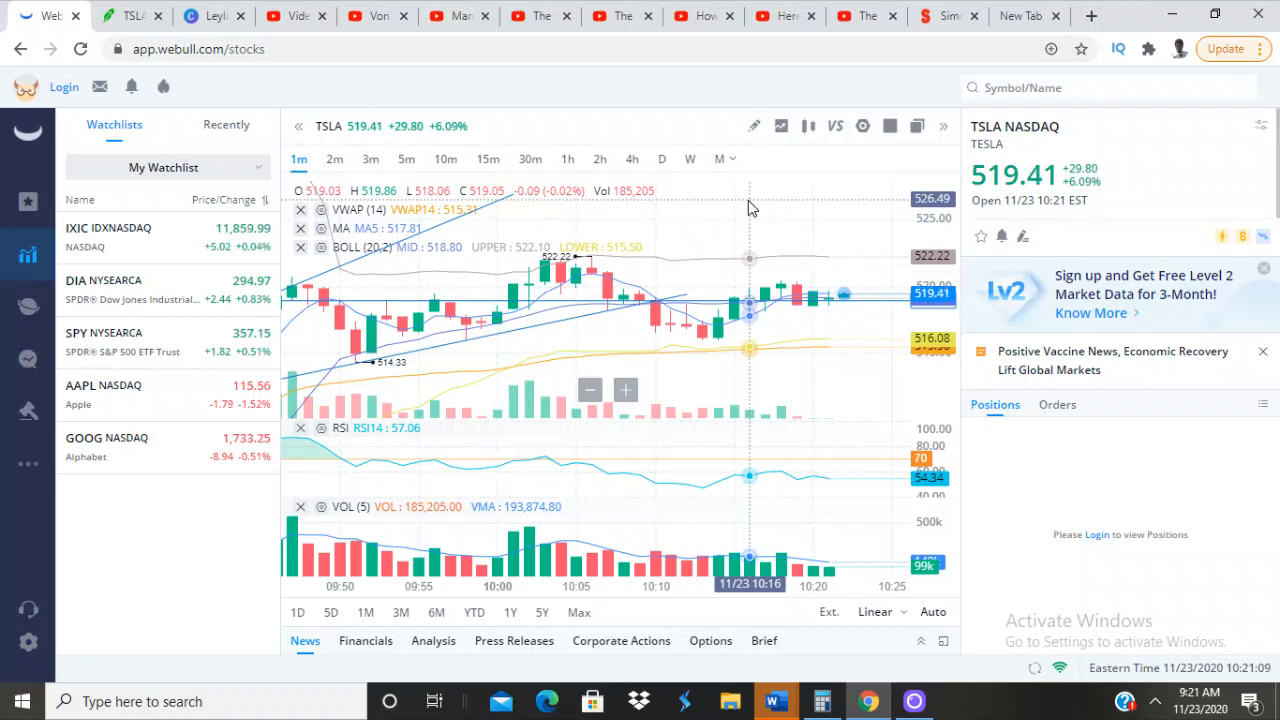
pyautogui.moveTo(844, 308)
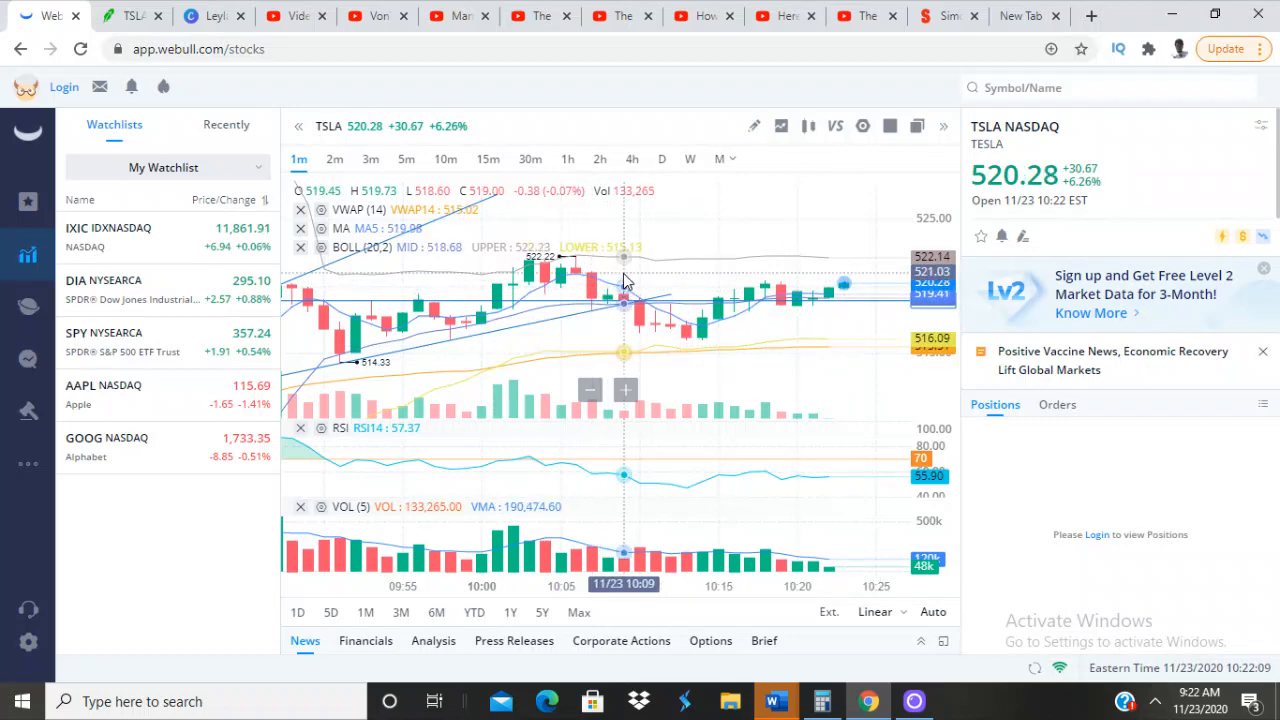
pyautogui.moveTo(544, 264)
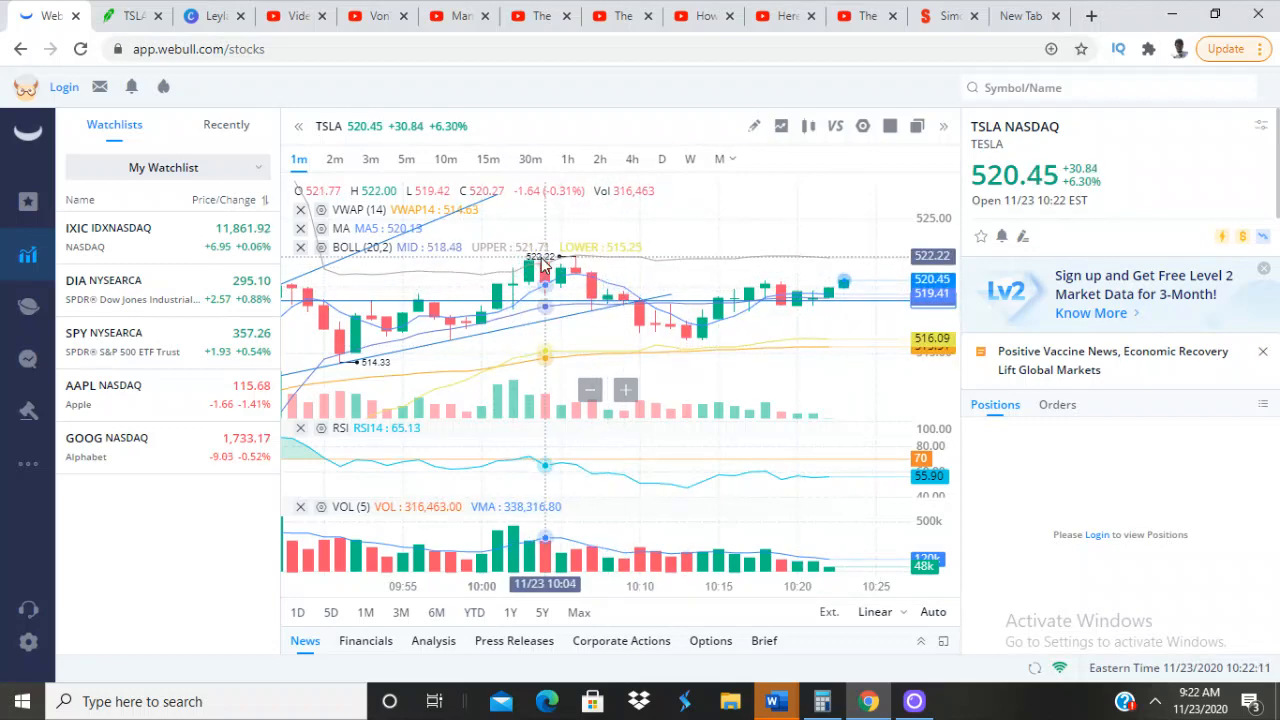
pyautogui.moveTo(576, 316)
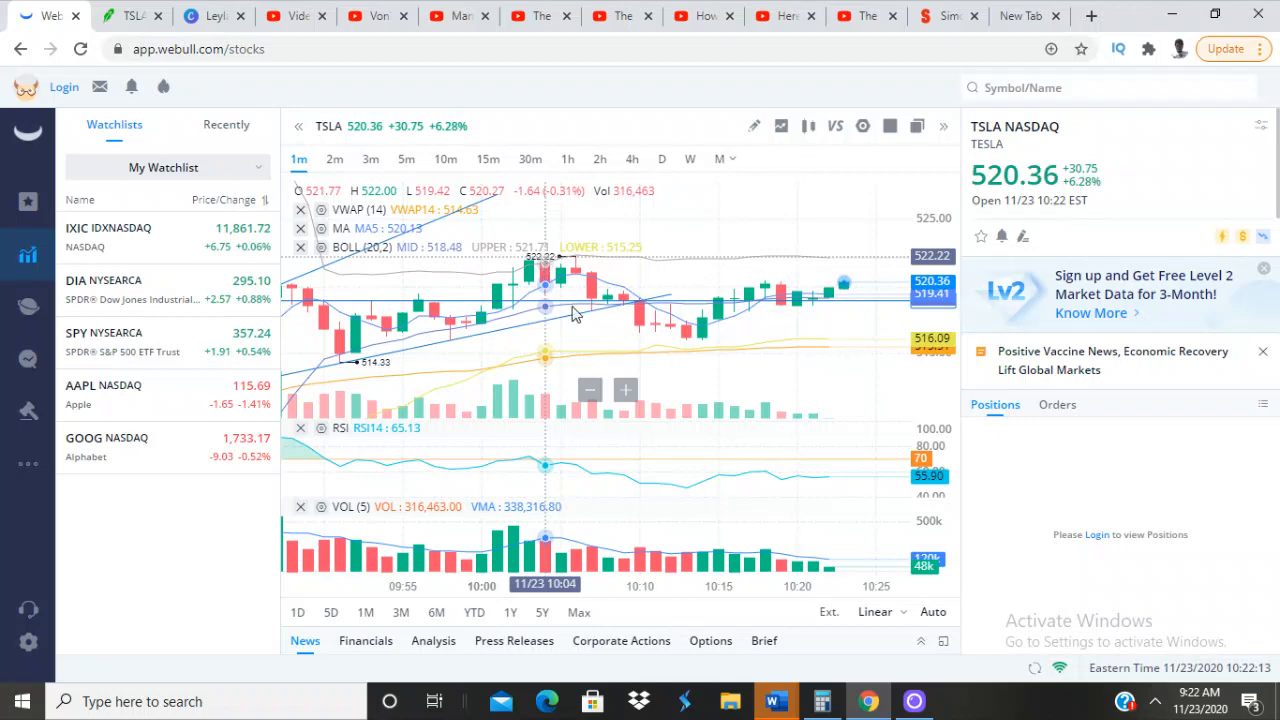
pyautogui.moveTo(608, 350)
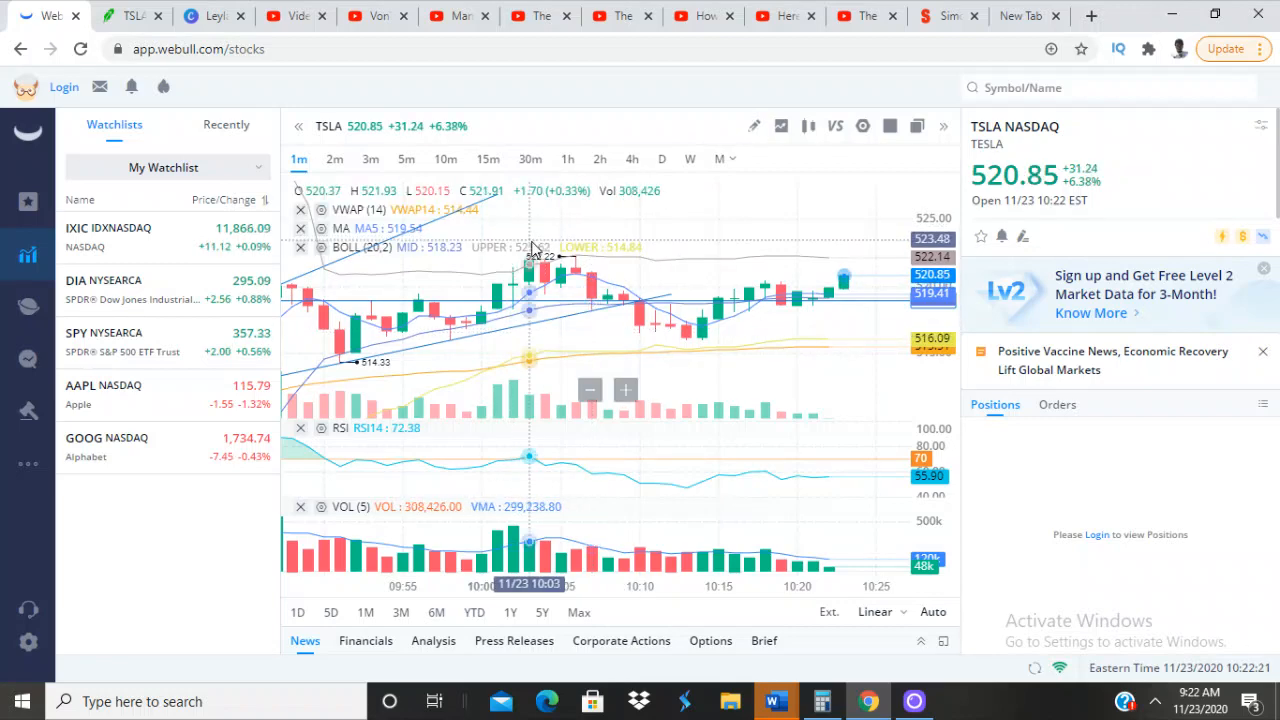
pyautogui.moveTo(796, 216)
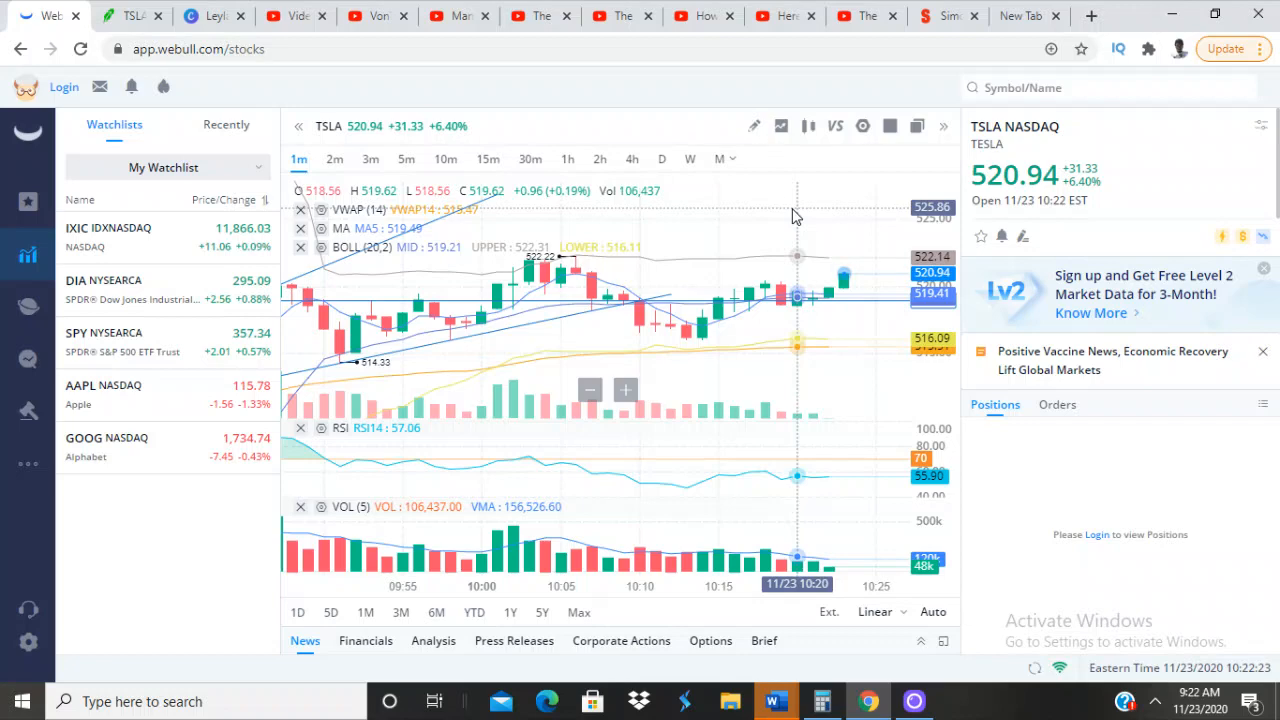
pyautogui.moveTo(668, 122)
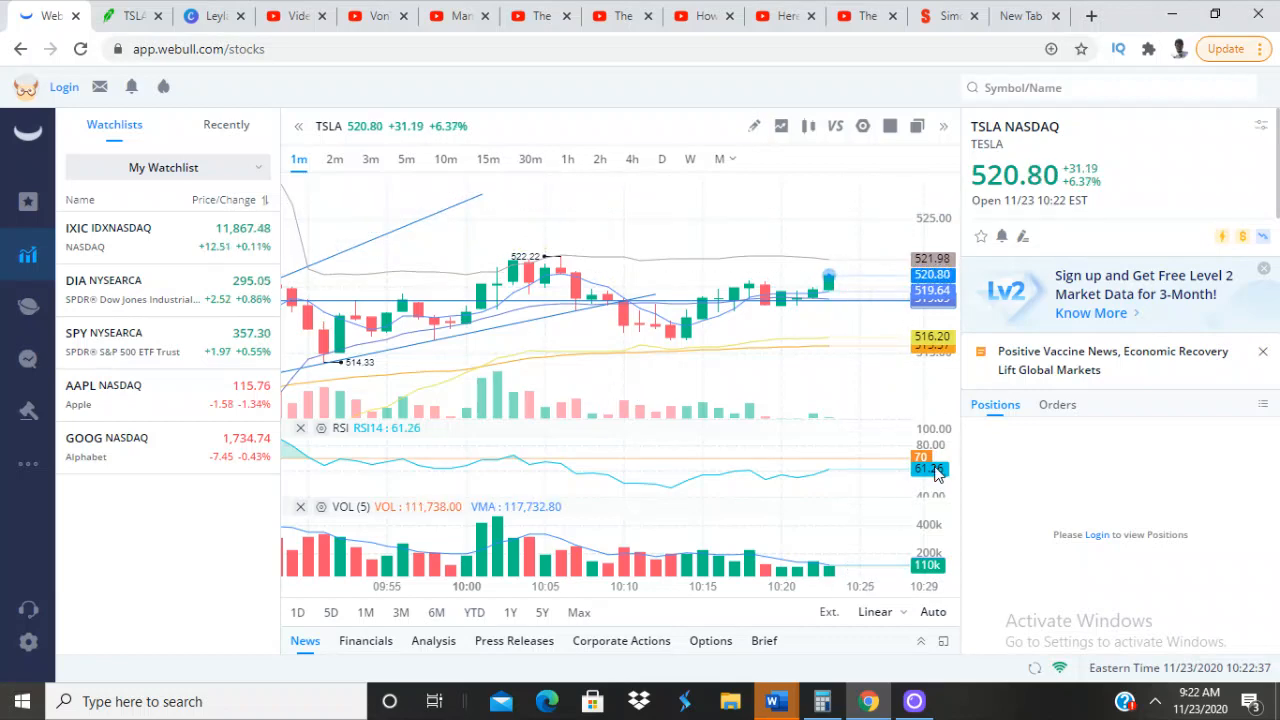
pyautogui.moveTo(828, 476)
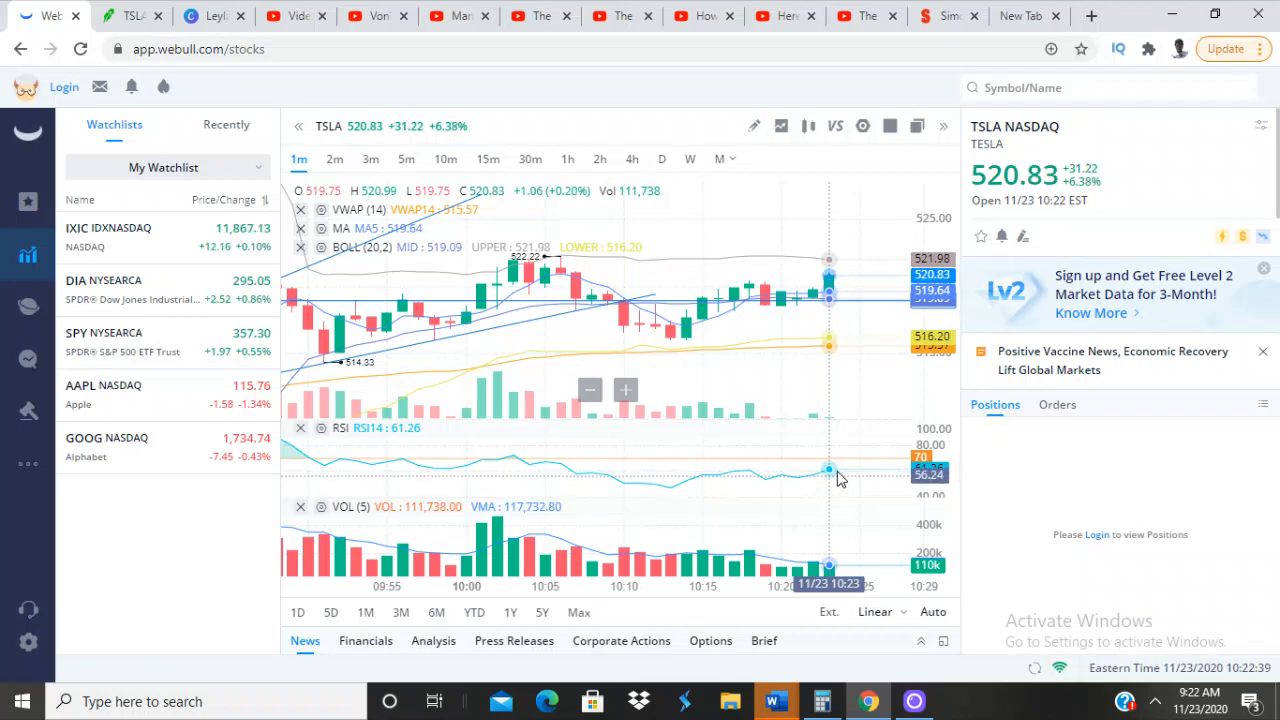
pyautogui.moveTo(866, 466)
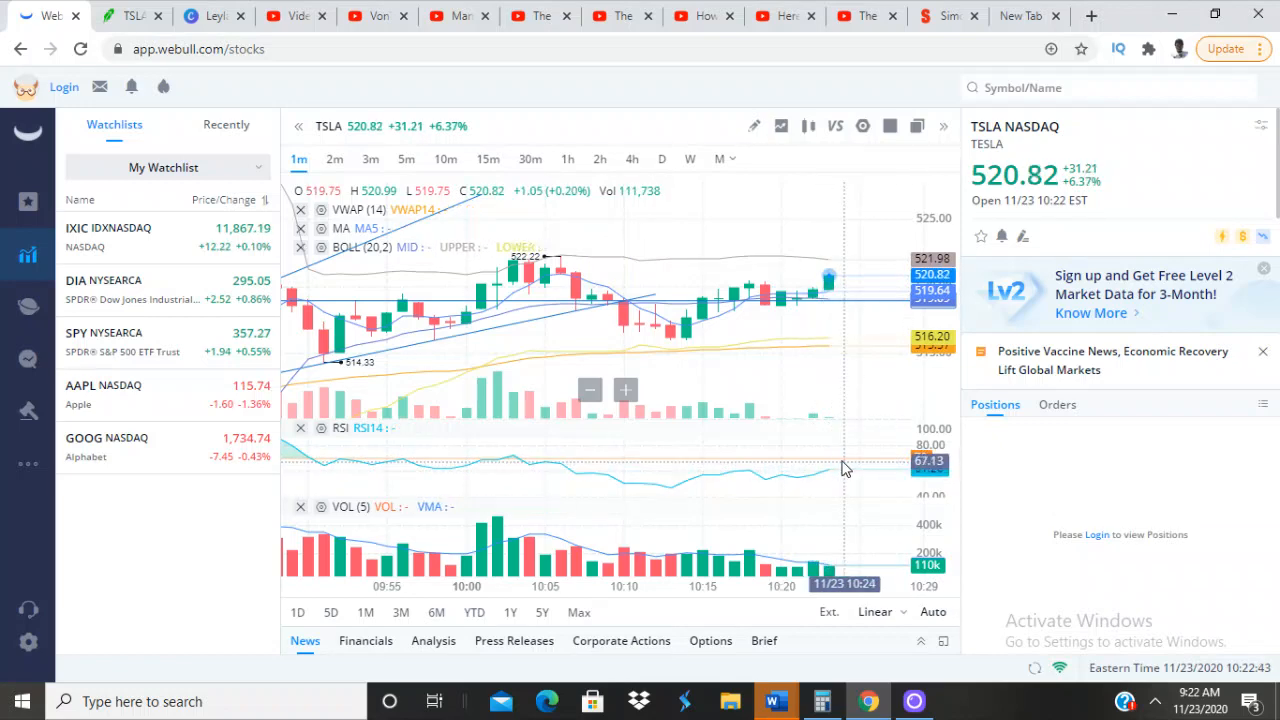
pyautogui.moveTo(830, 470)
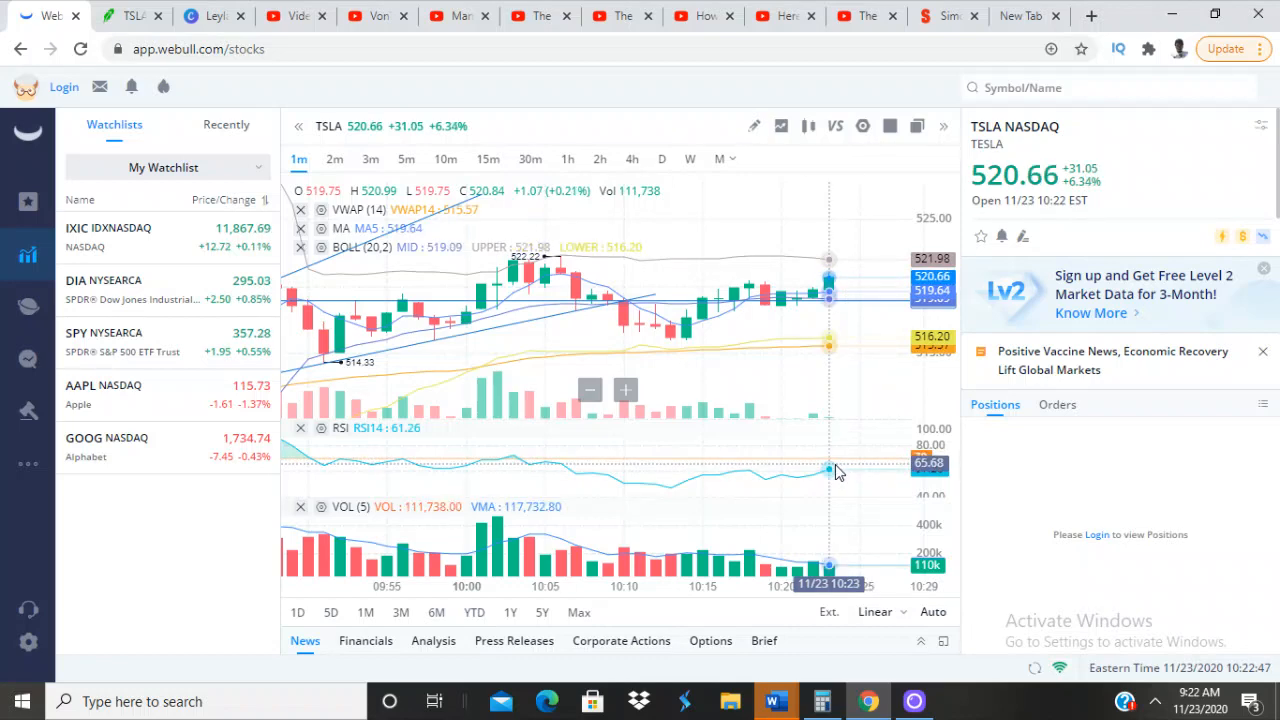
pyautogui.moveTo(852, 550)
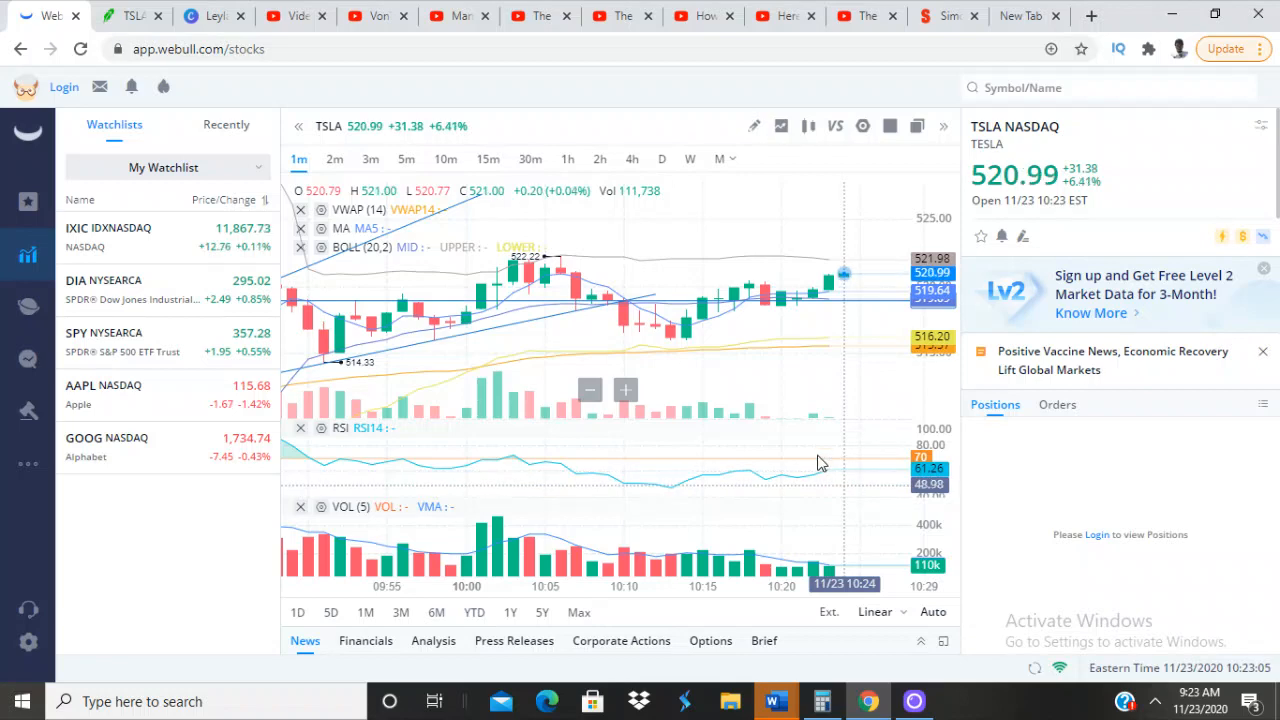
pyautogui.moveTo(608, 390)
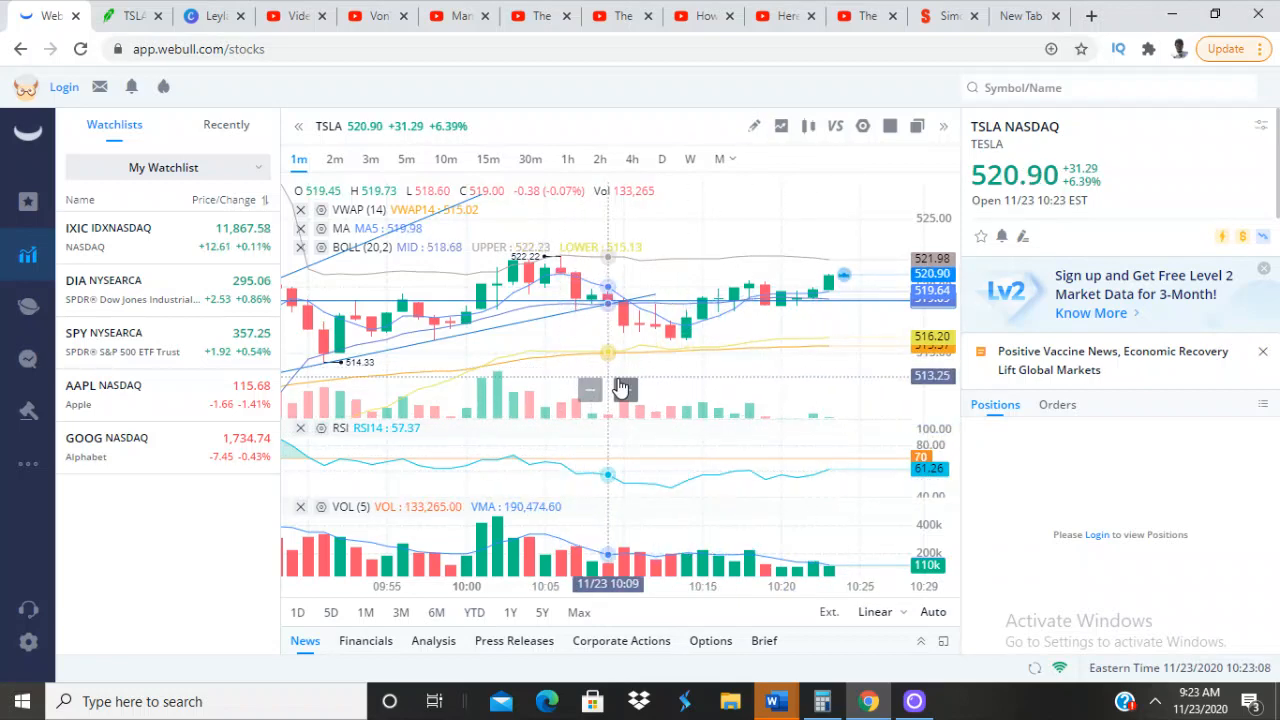
pyautogui.moveTo(812, 296)
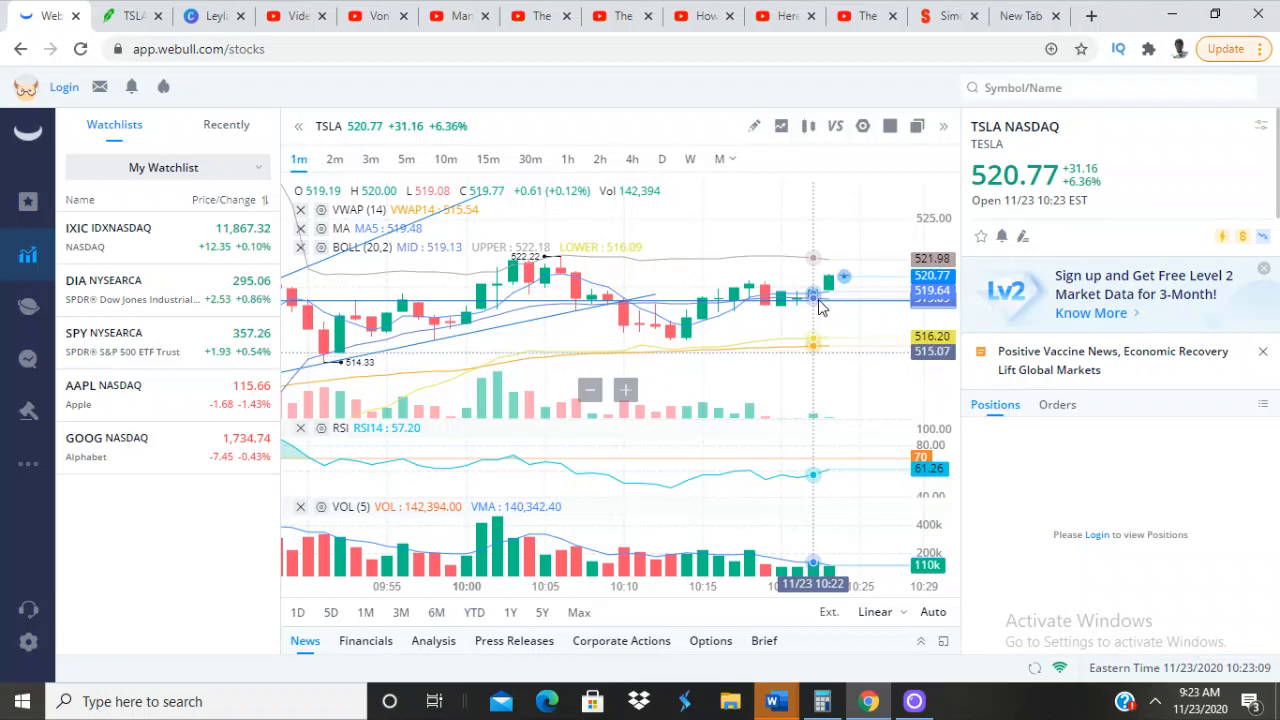
pyautogui.moveTo(844, 278)
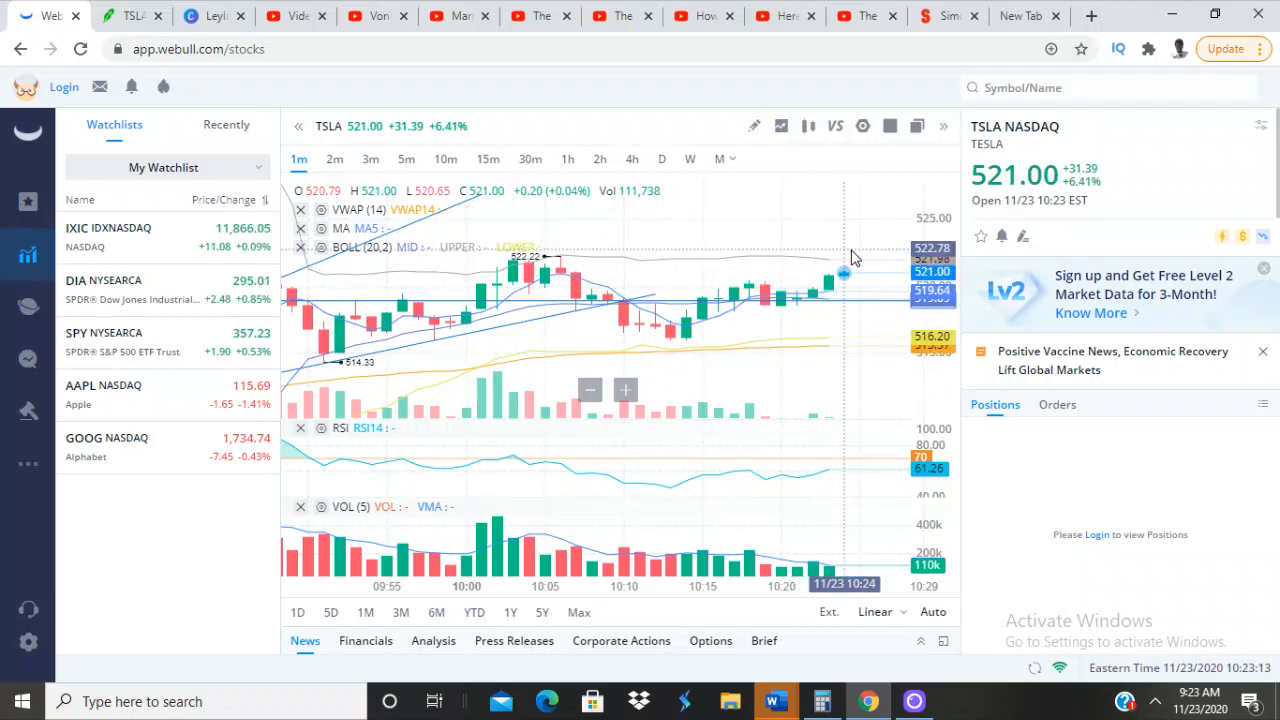
pyautogui.moveTo(820, 326)
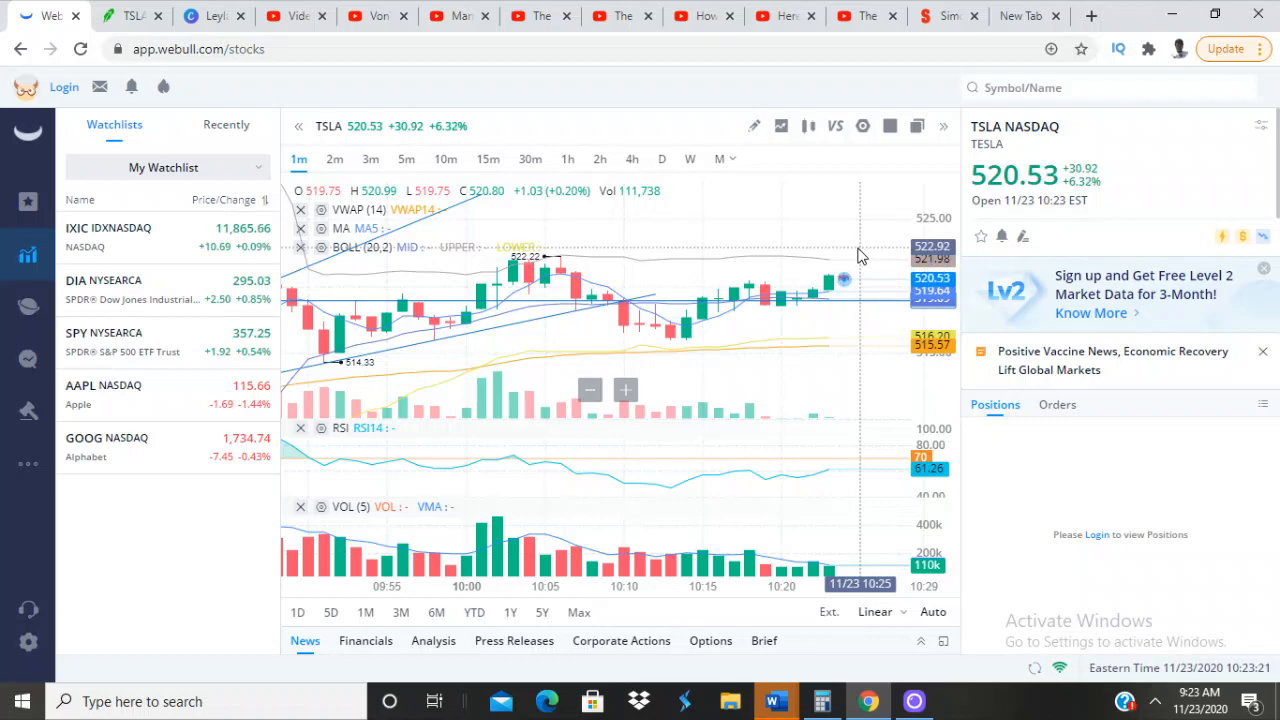
pyautogui.moveTo(850, 258)
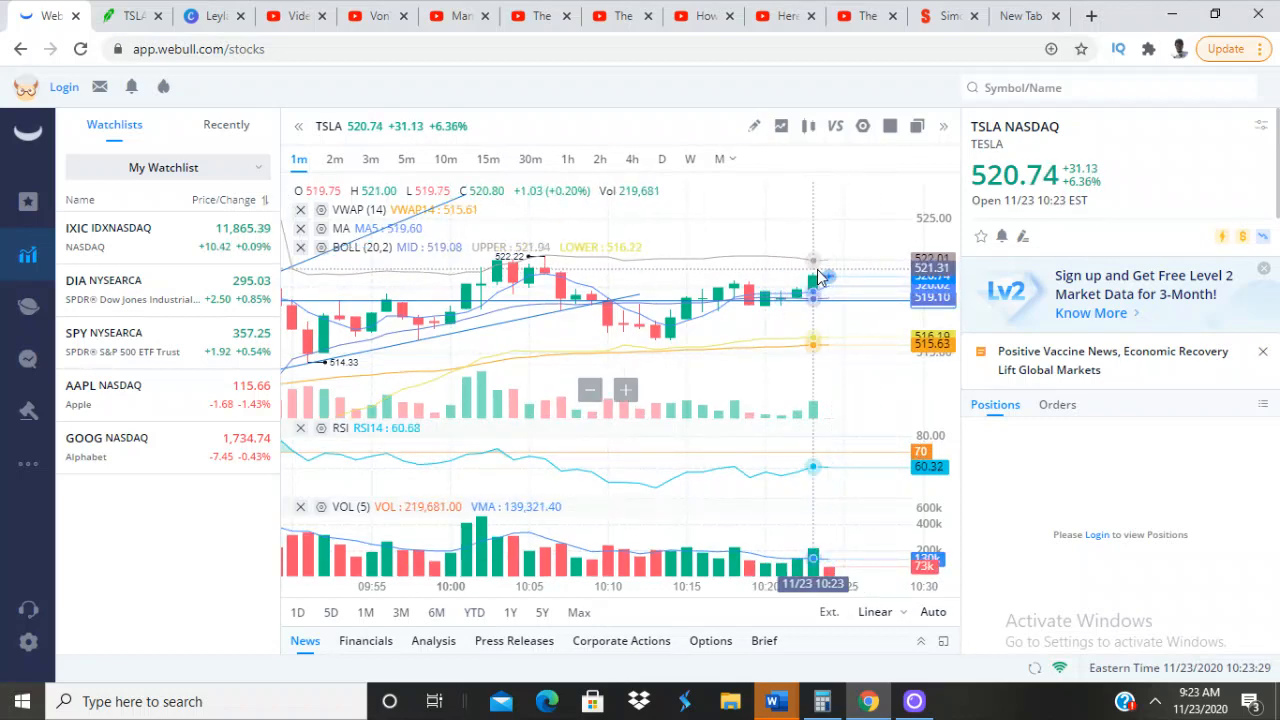
pyautogui.moveTo(844, 278)
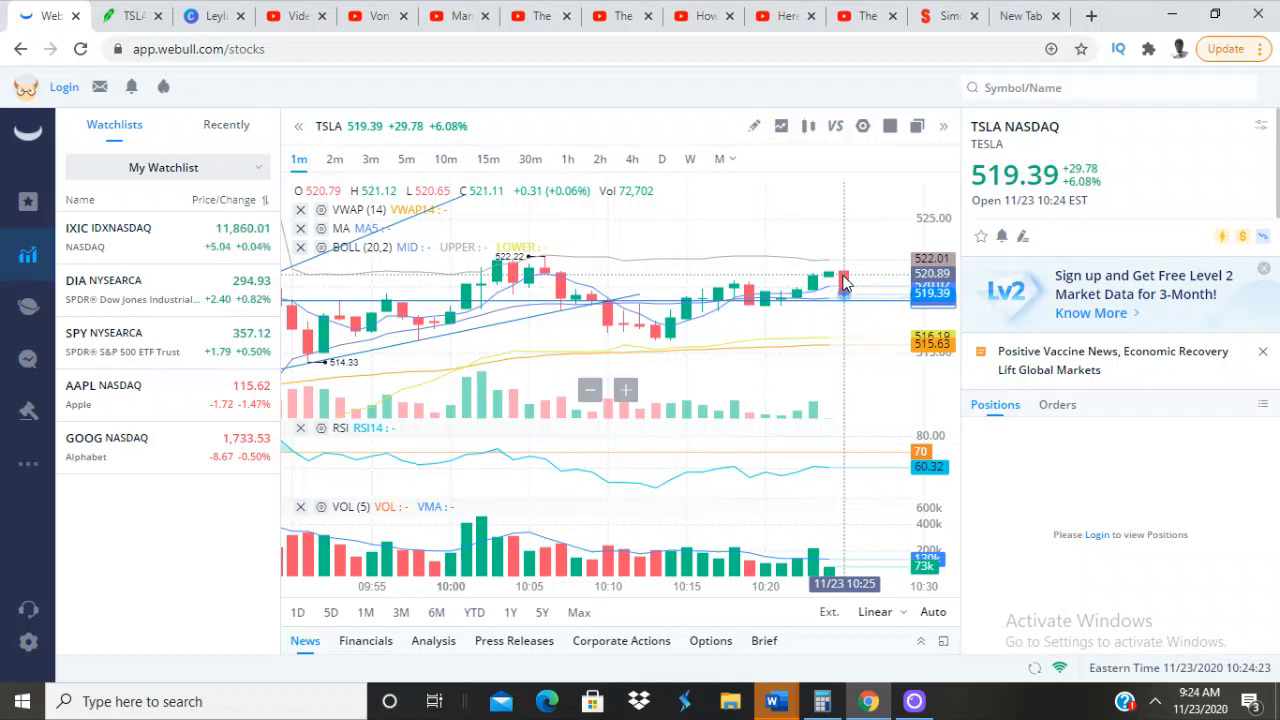
# Switch to the Robinhood TSLA $545 Put 11/27 position, bought at $34.05, now down $25
pyautogui.click(124, 16)
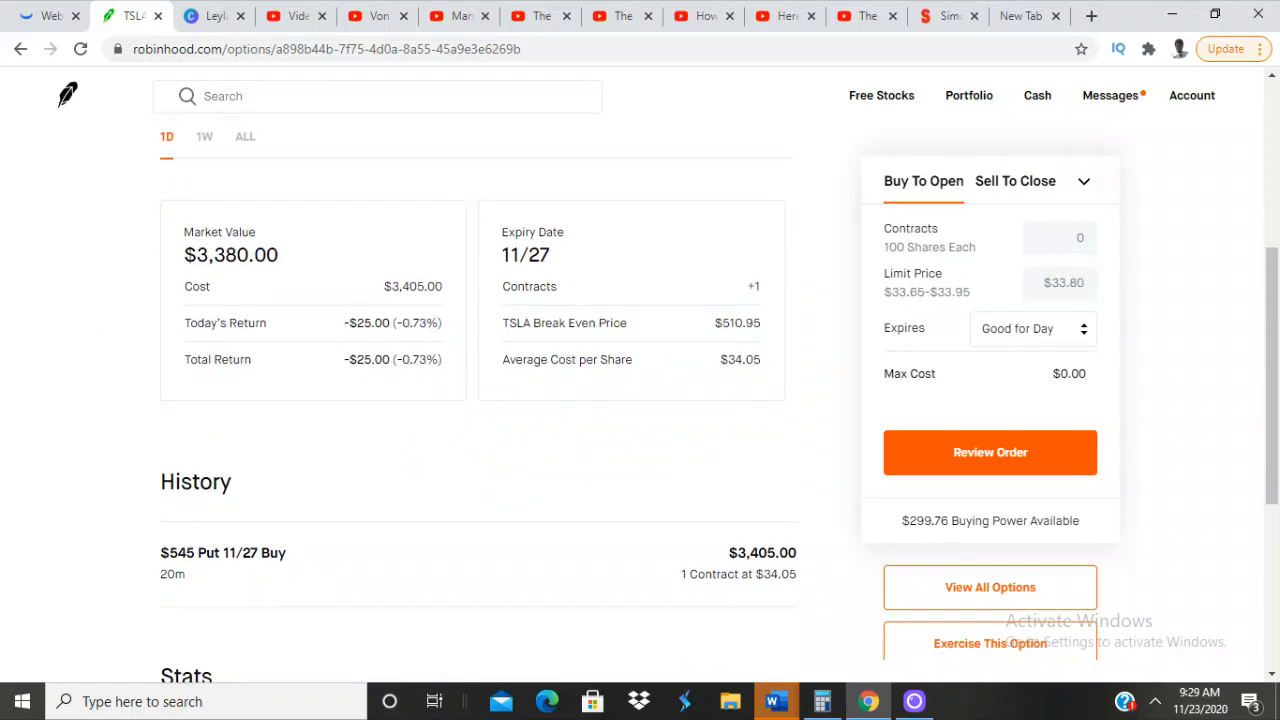
pyautogui.click(110, 16)
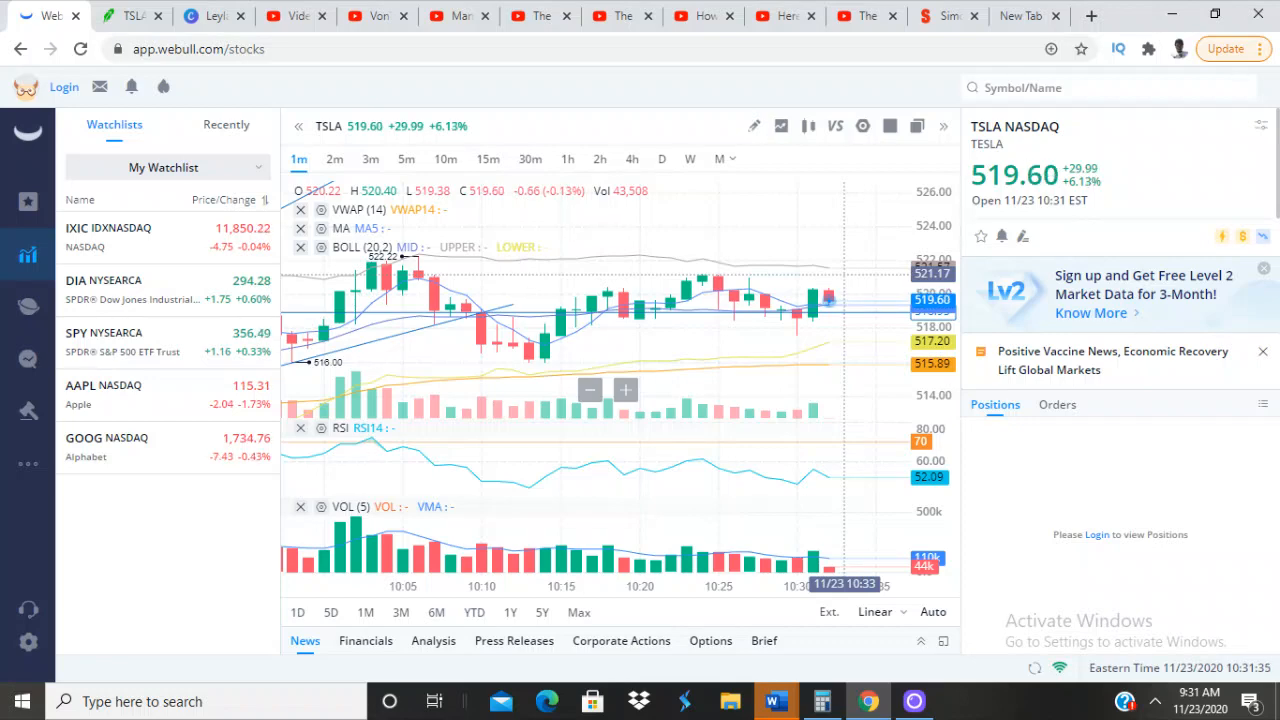
pyautogui.click(130, 16)
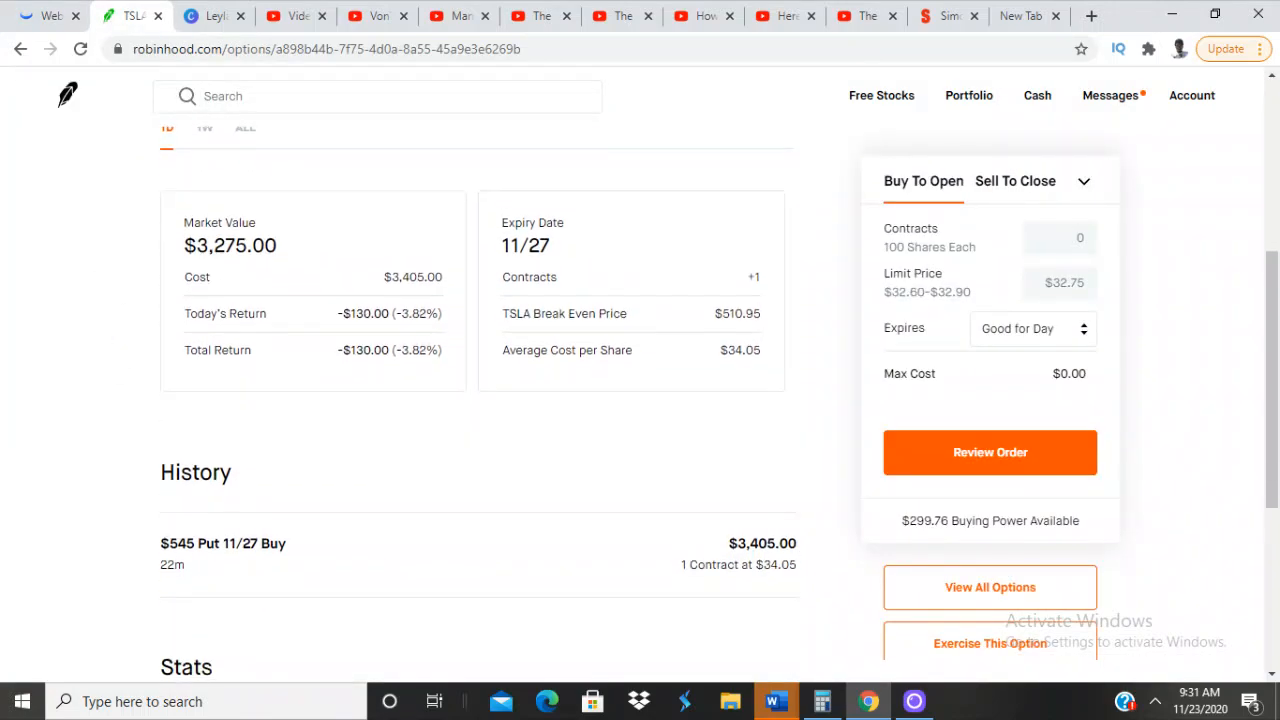
pyautogui.scroll(-3)
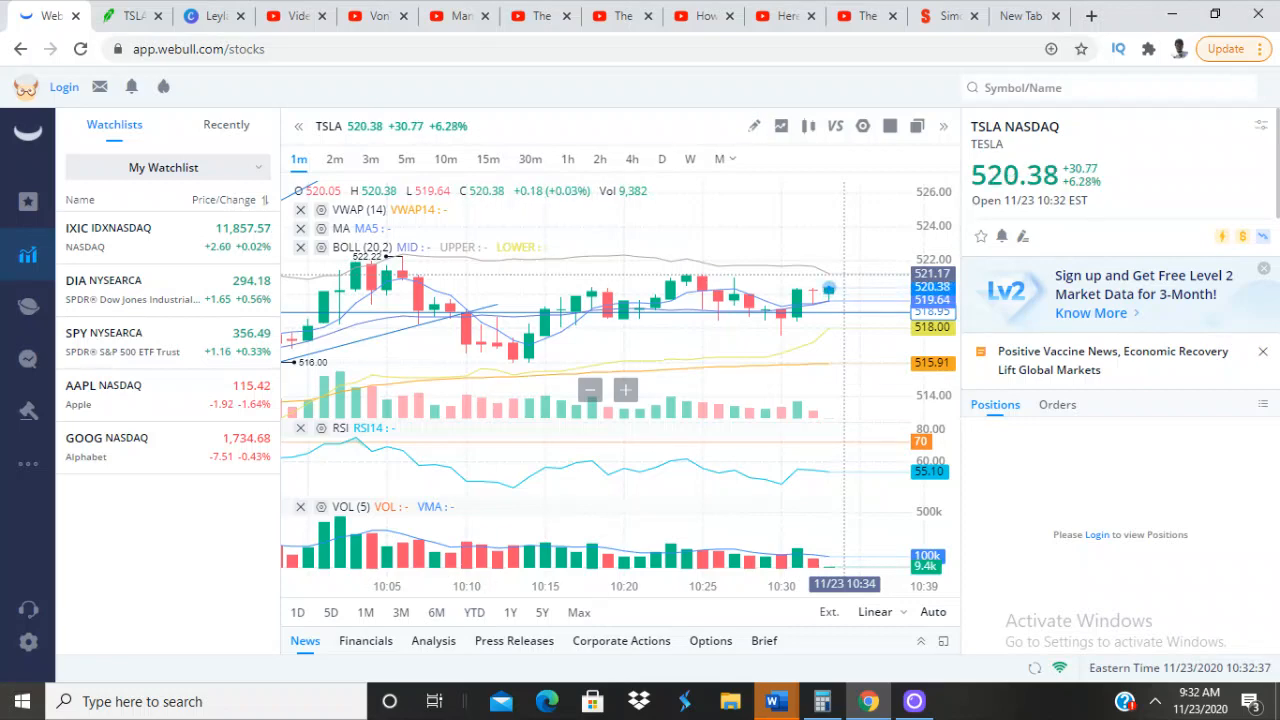
pyautogui.click(132, 16)
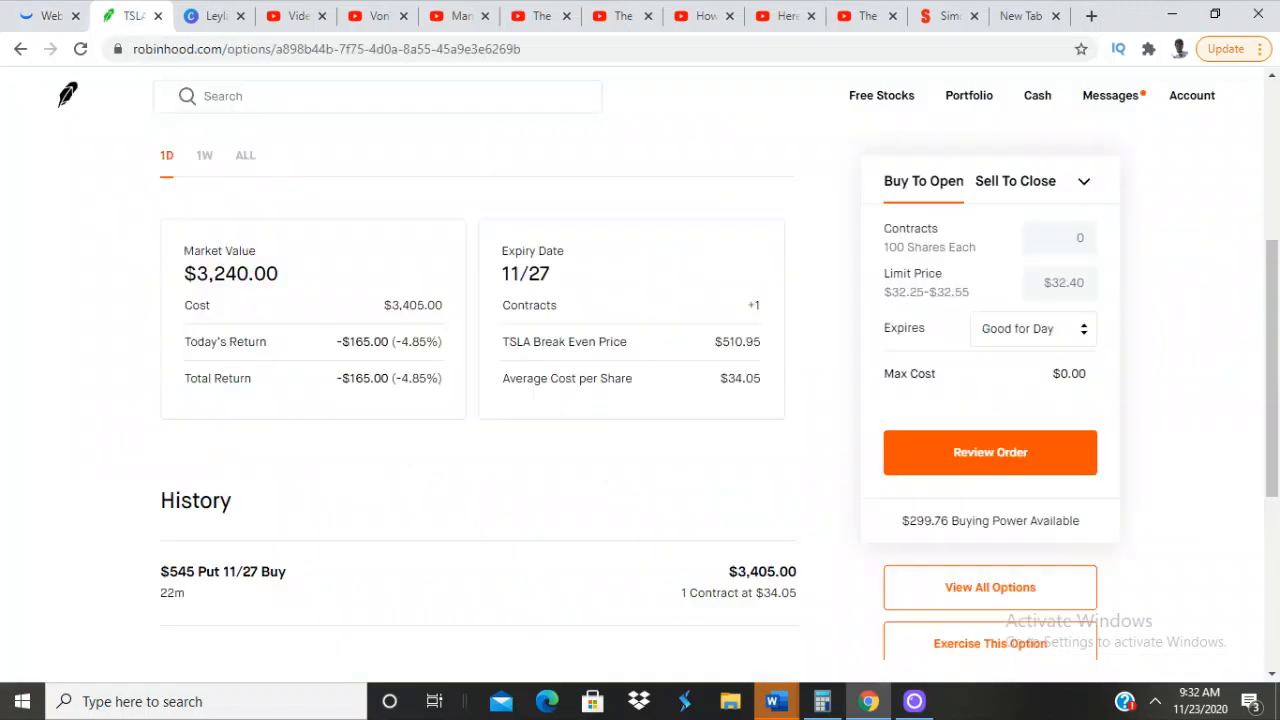